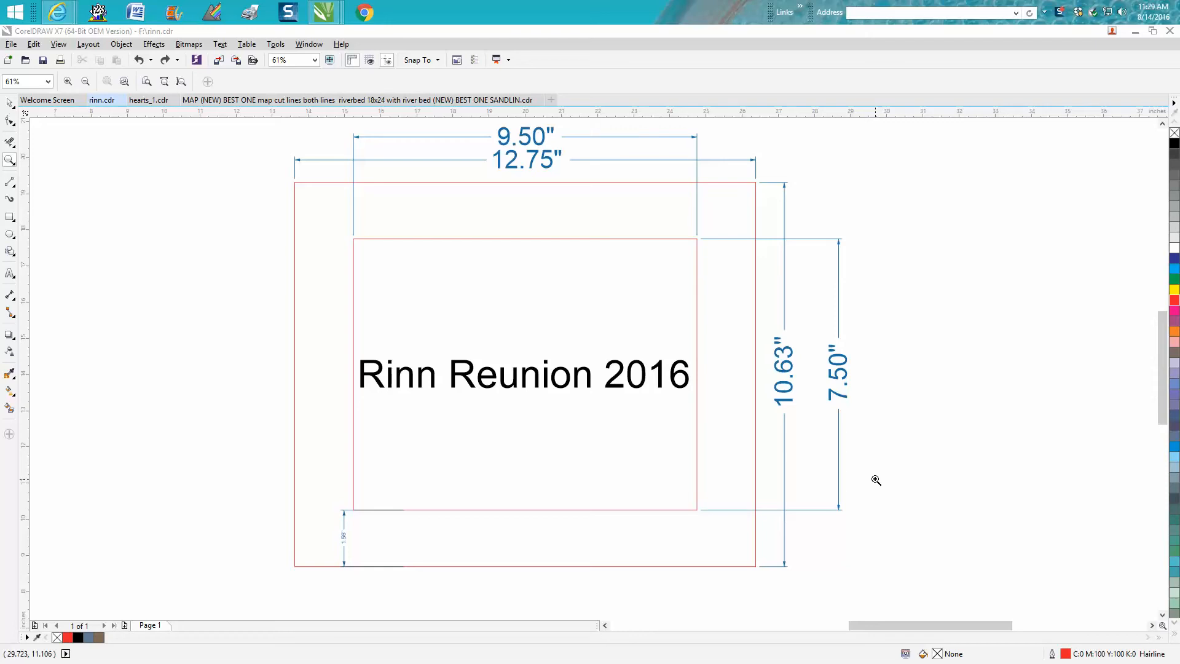
{"action": "mouse_move", "coordinate": [804, 494]}
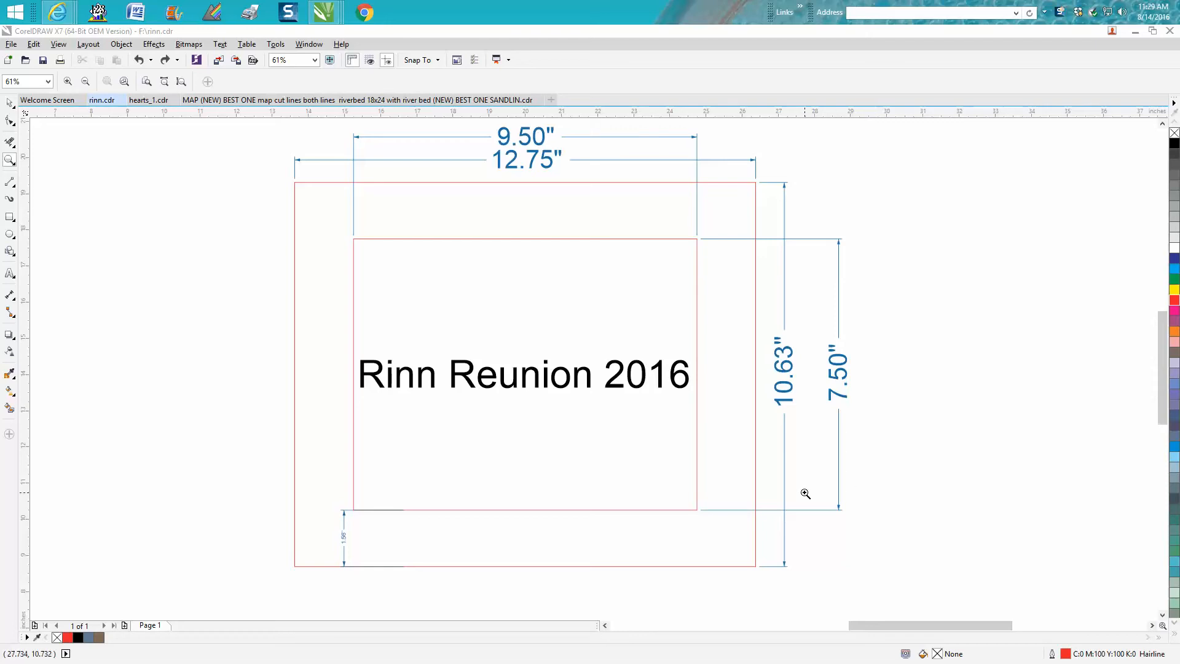
{"action": "mouse_move", "coordinate": [225, 242]}
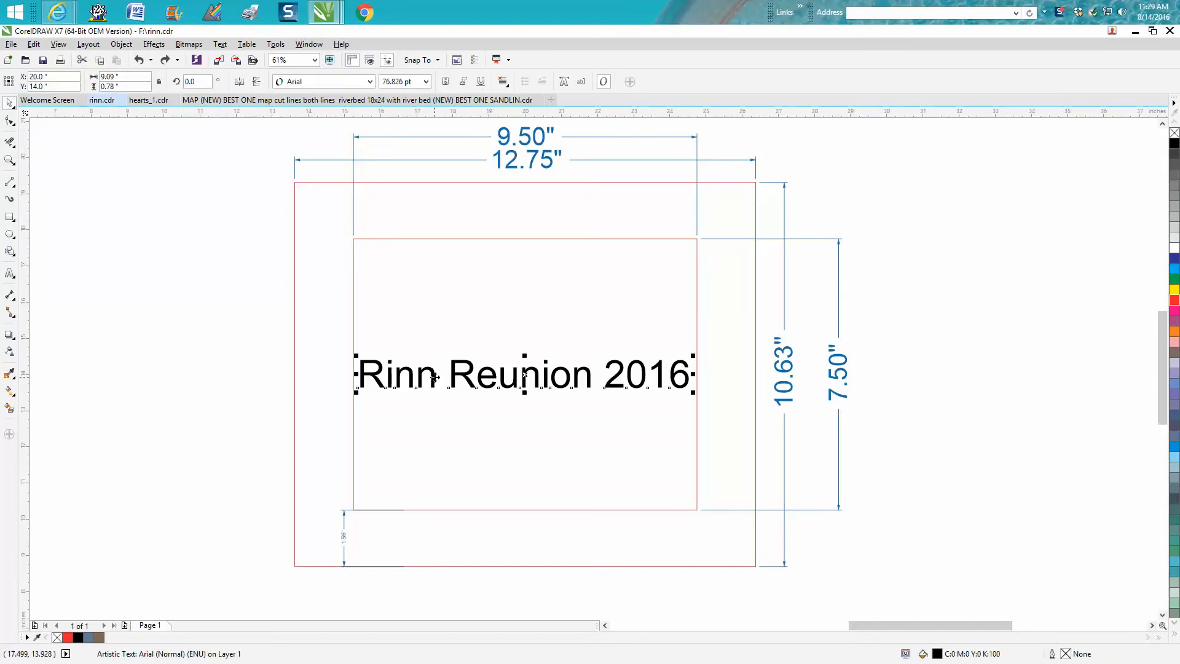
{"action": "mouse_move", "coordinate": [10, 410]}
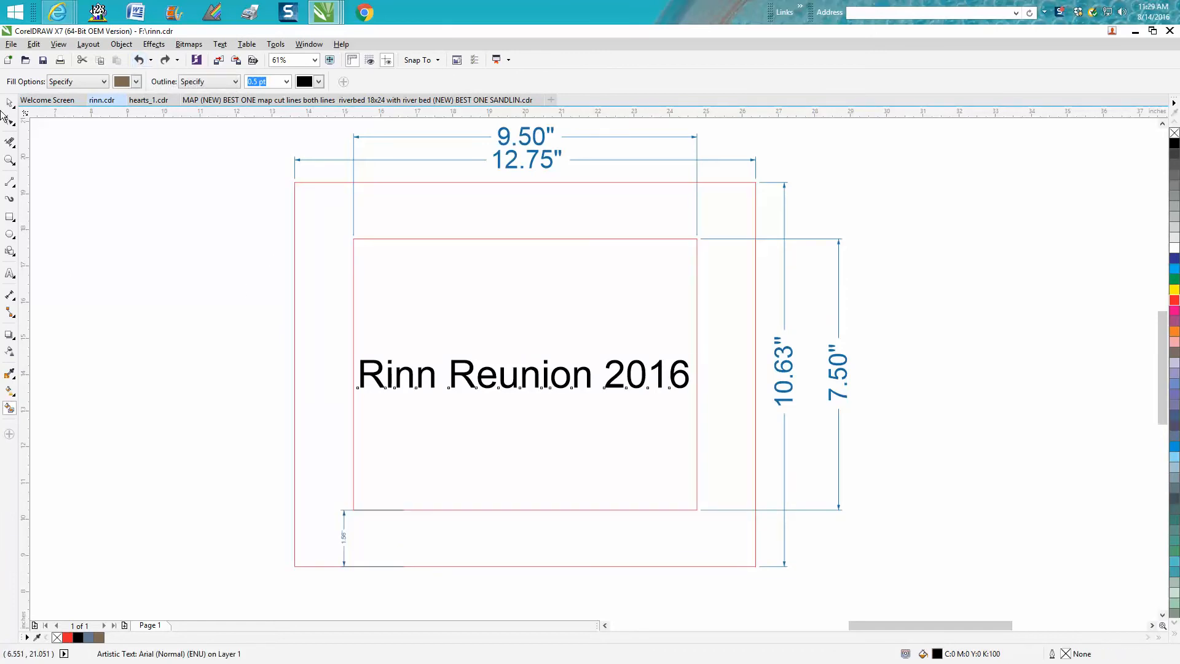
- Select the Rinn Reunion 2016 title and move it into the bottom strip below the inner frame
{"action": "left_click", "coordinate": [522, 372]}
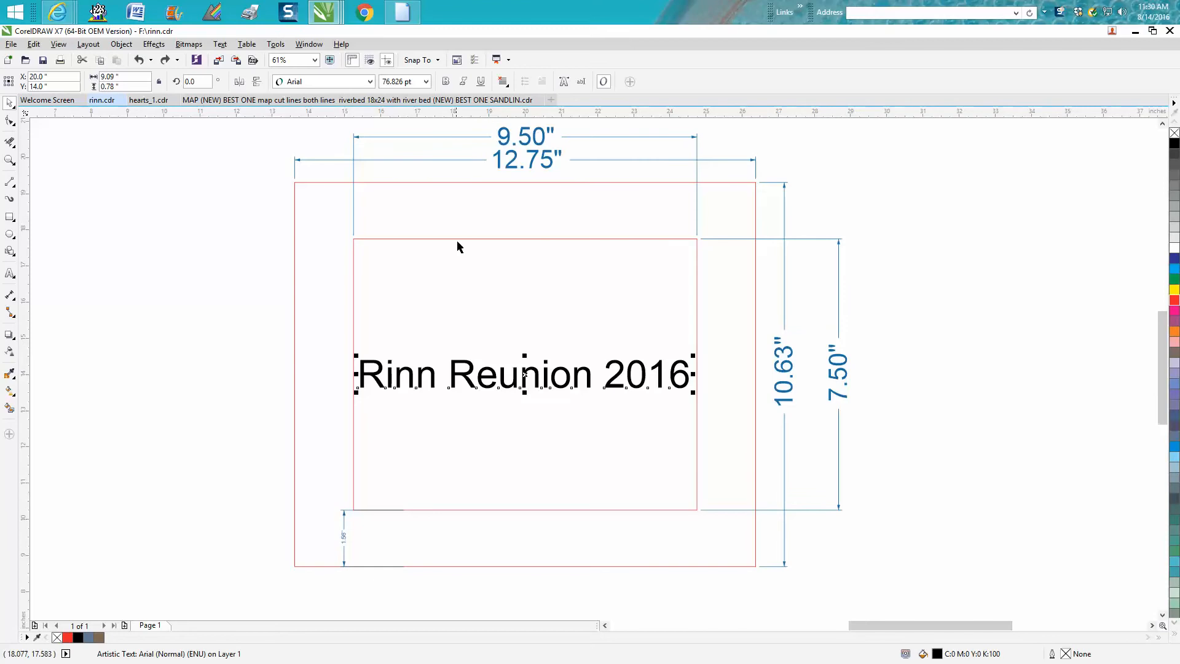
{"action": "mouse_move", "coordinate": [578, 143]}
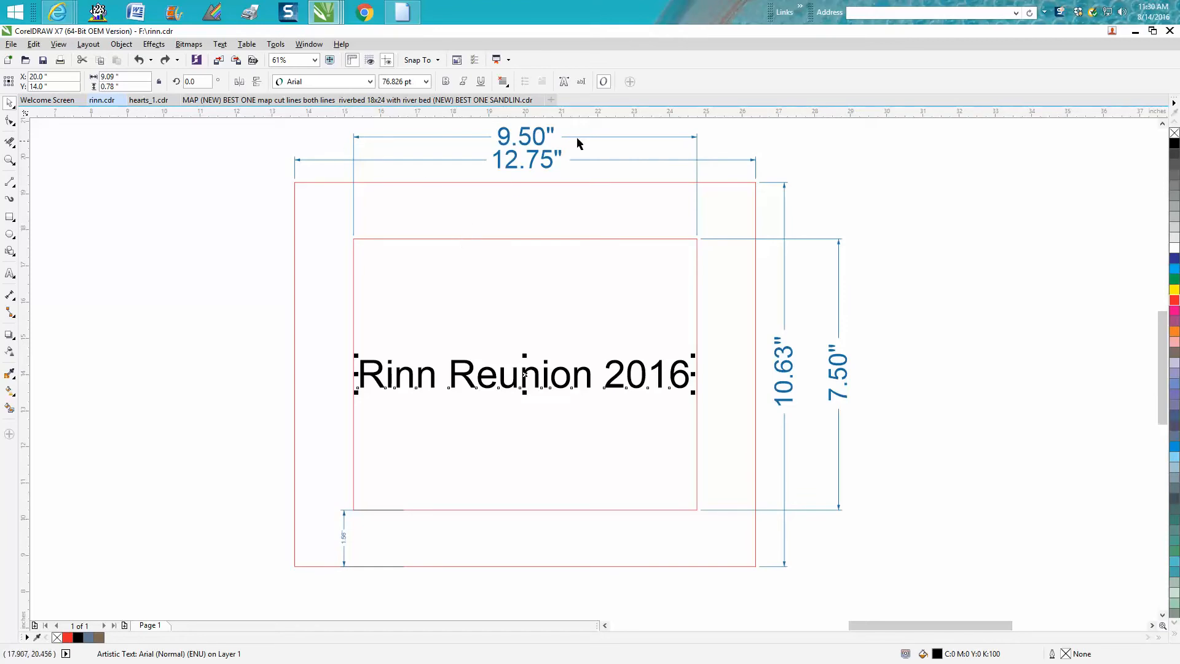
{"action": "mouse_move", "coordinate": [545, 140]}
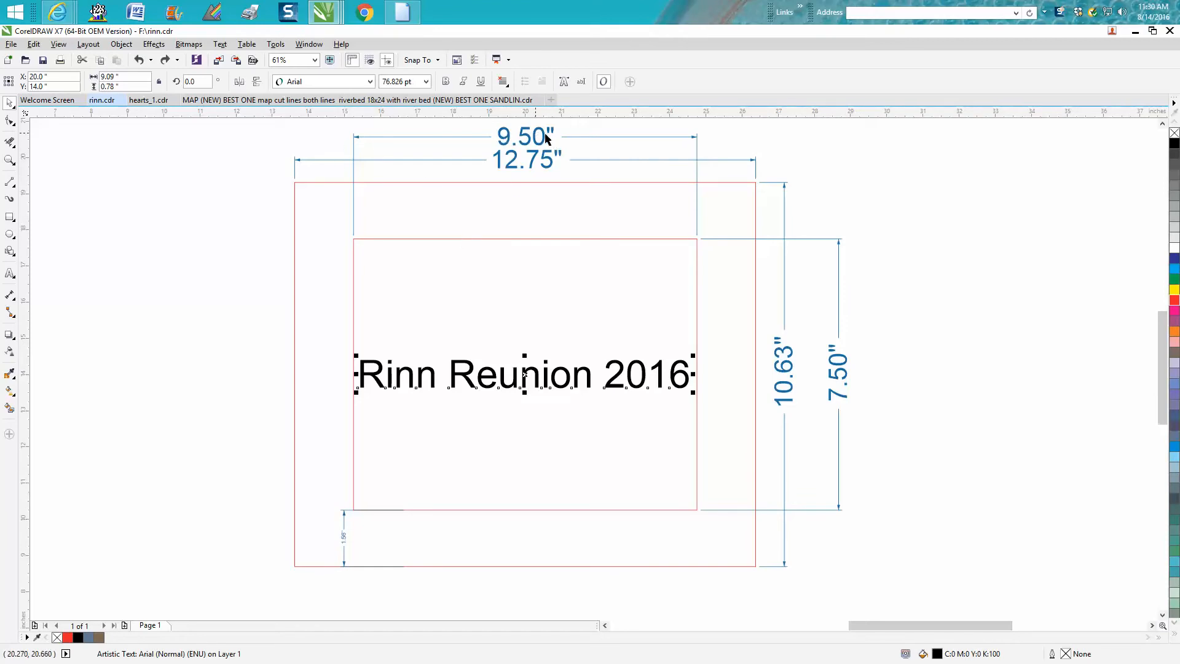
{"action": "mouse_move", "coordinate": [788, 386]}
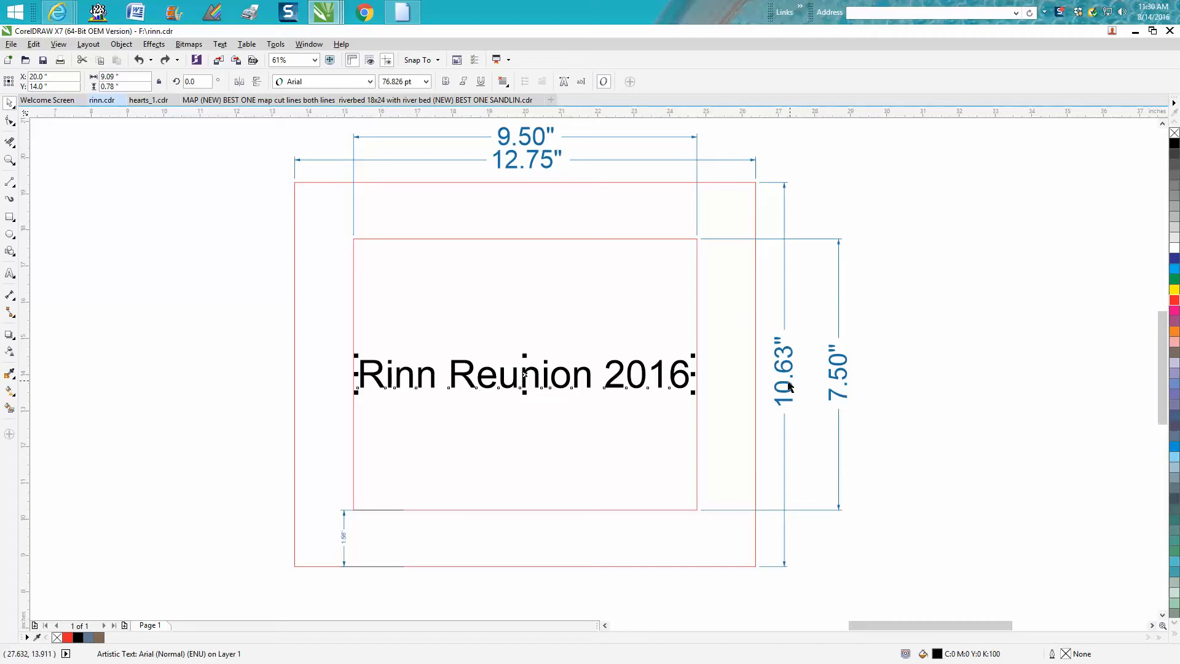
{"action": "mouse_move", "coordinate": [788, 354]}
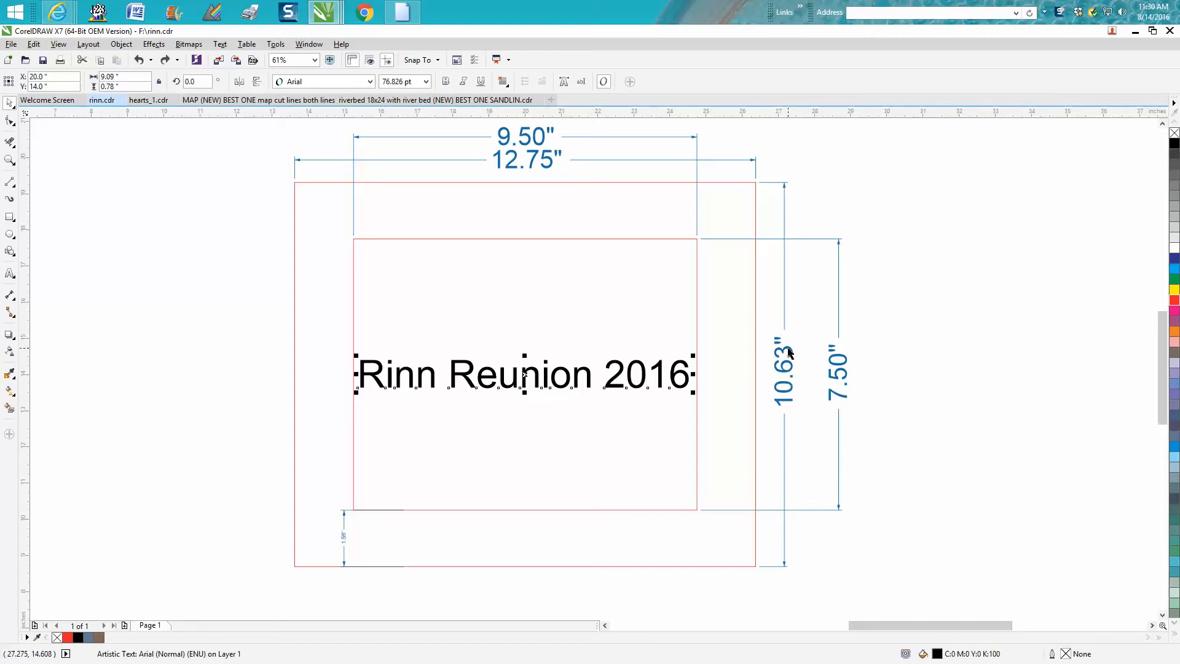
{"action": "mouse_move", "coordinate": [525, 336]}
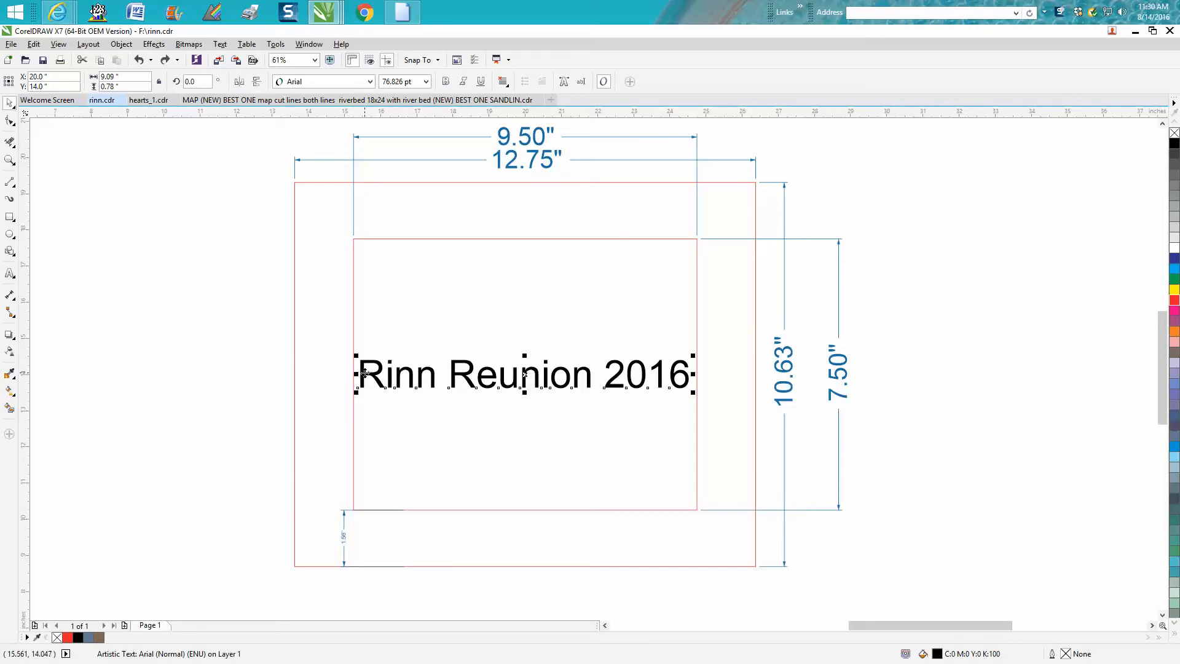
{"action": "mouse_move", "coordinate": [692, 519]}
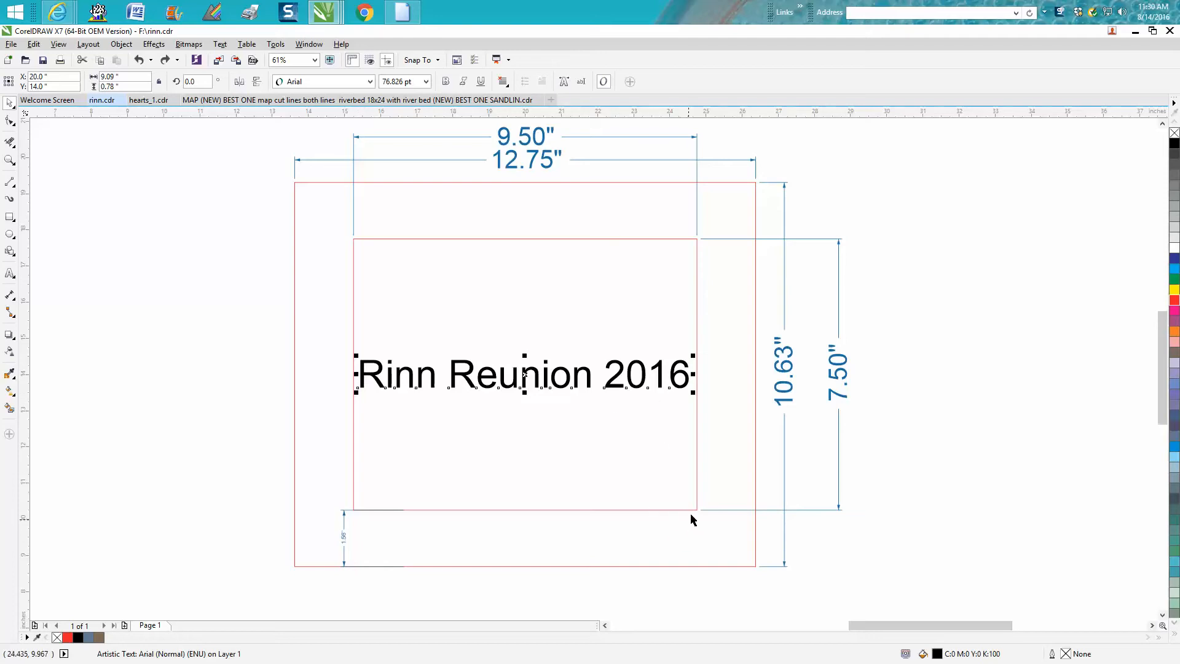
{"action": "mouse_move", "coordinate": [580, 416]}
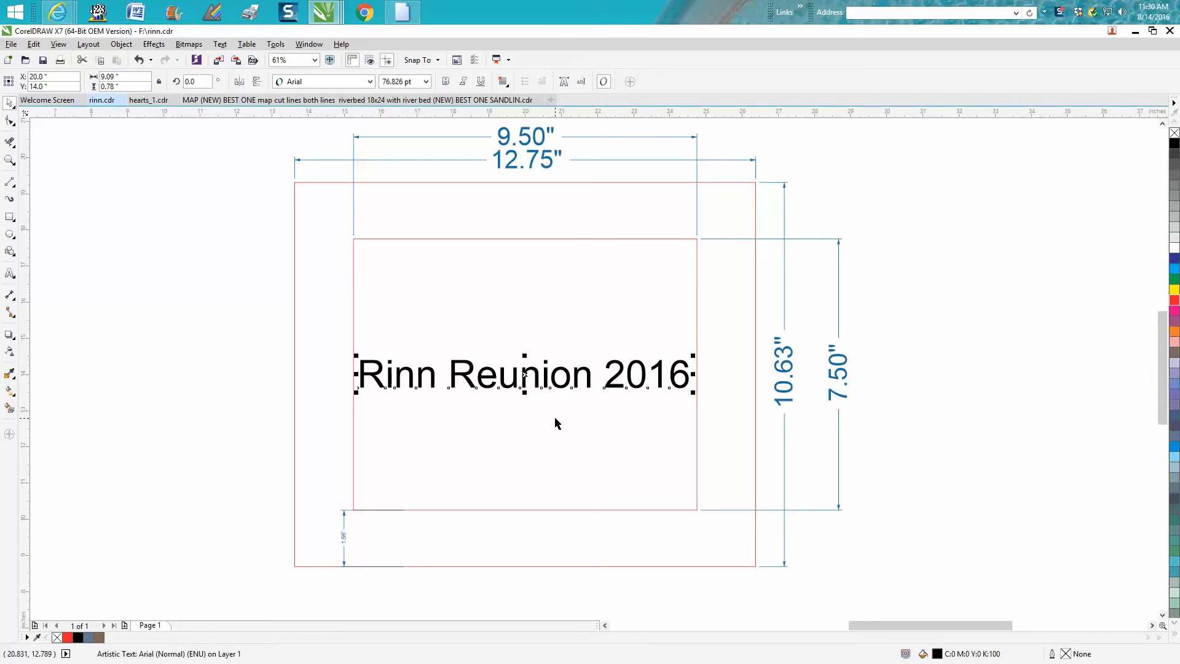
{"action": "mouse_move", "coordinate": [334, 293]}
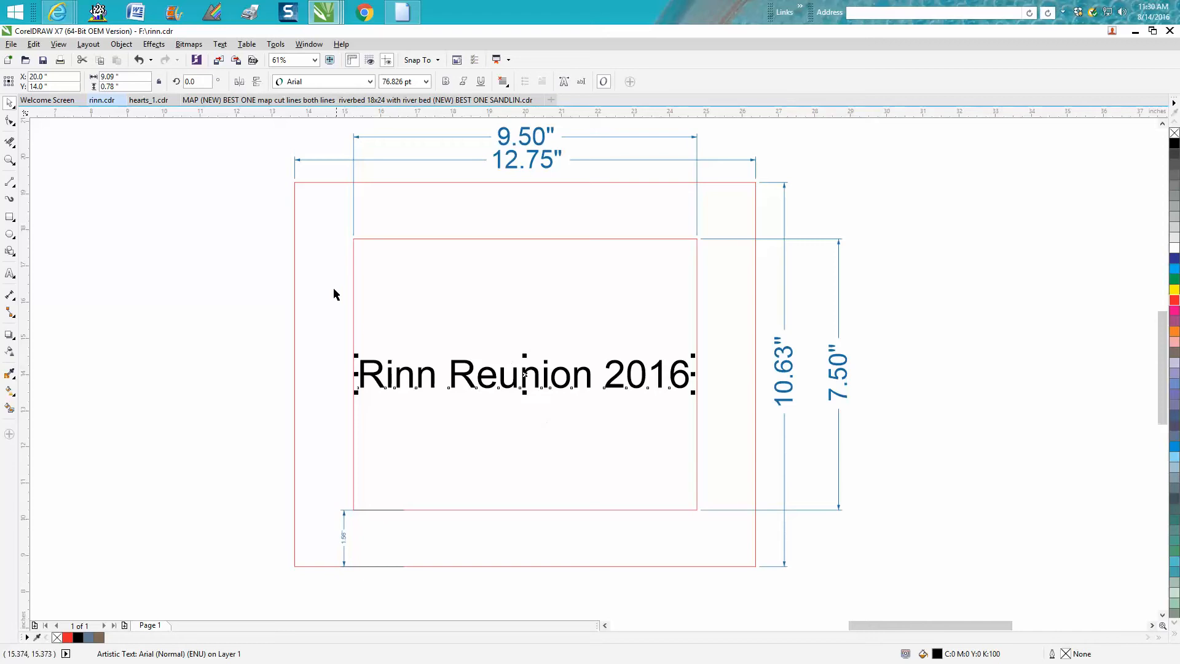
{"action": "mouse_move", "coordinate": [376, 329]}
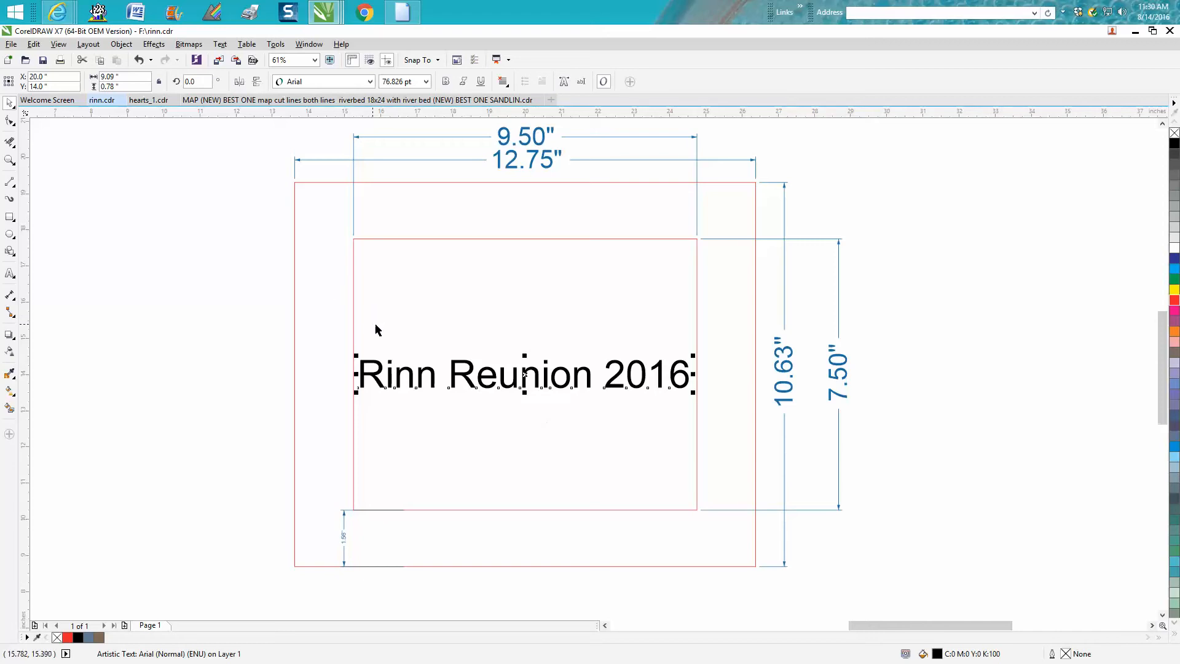
{"action": "mouse_move", "coordinate": [529, 375]}
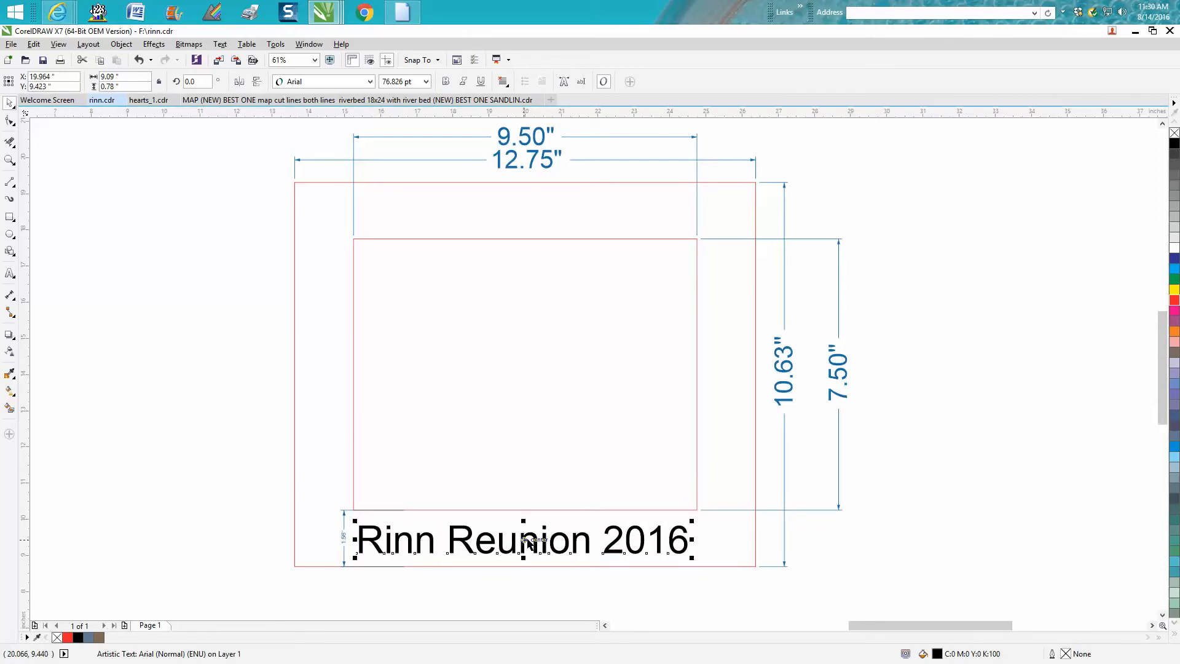
{"action": "mouse_move", "coordinate": [594, 523]}
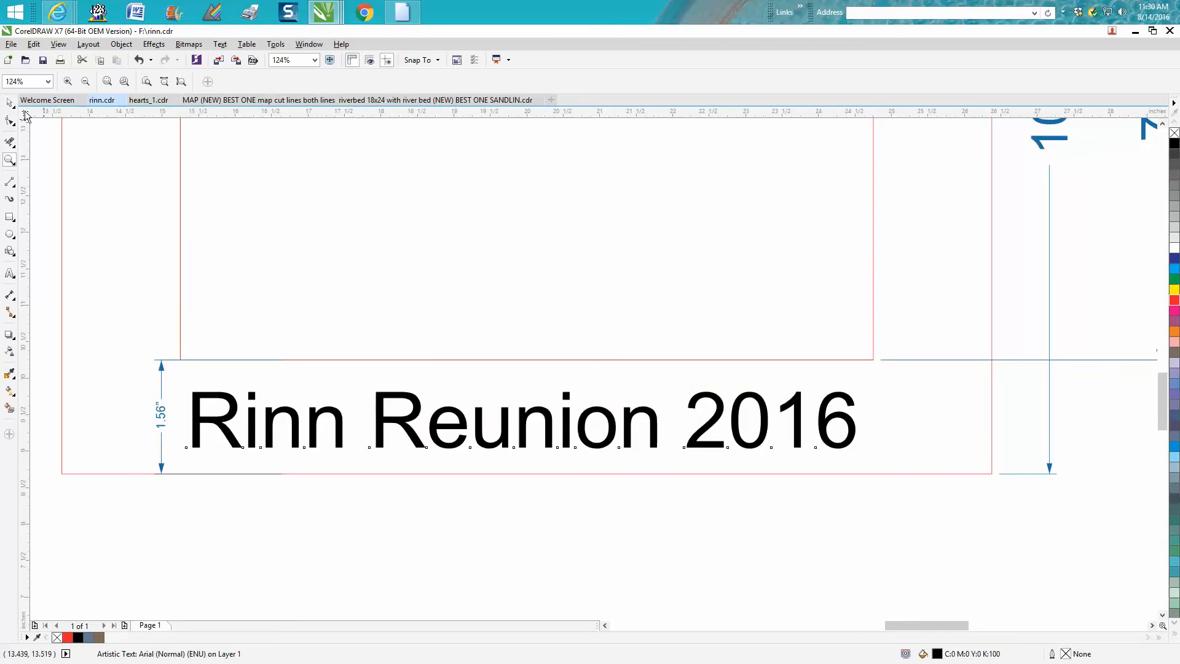
- Nudge the Rinn Reunion 2016 title down until it rests on the outer frame's bottom edge
{"action": "left_click", "coordinate": [521, 418]}
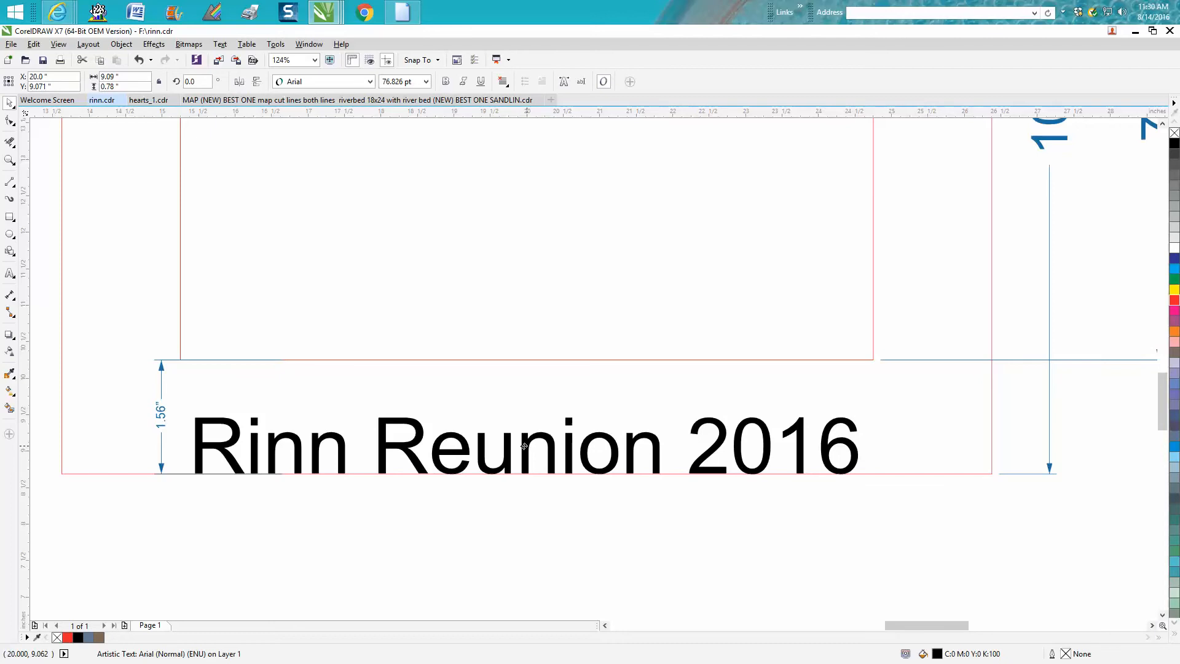
{"action": "left_click", "coordinate": [524, 446]}
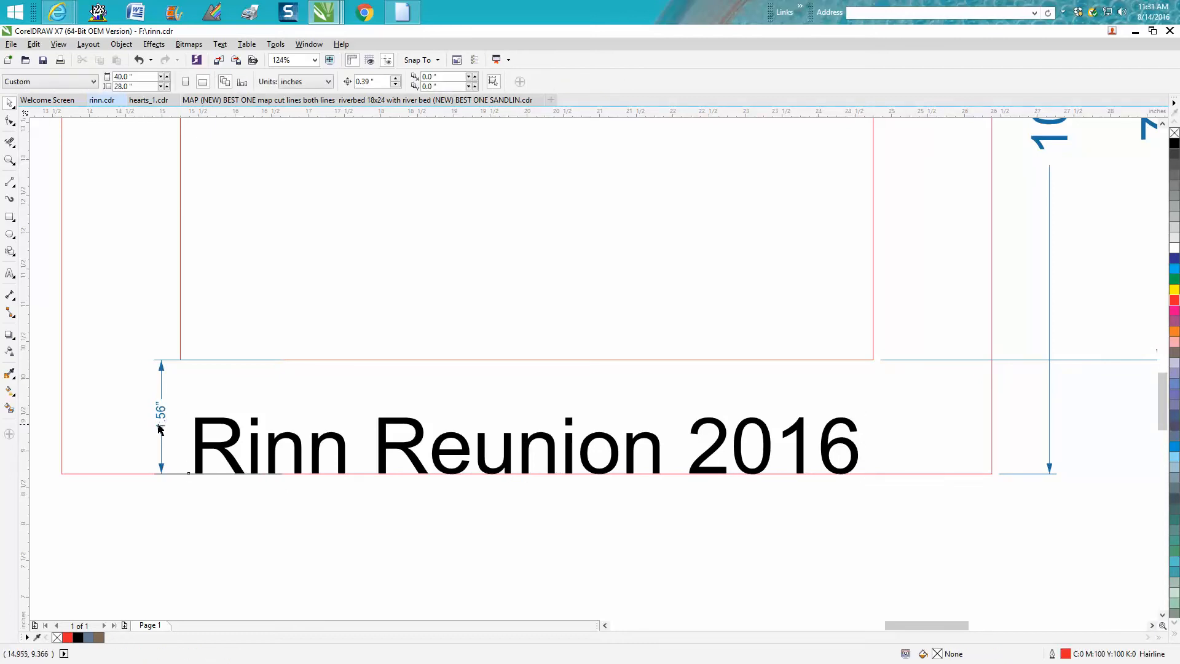
{"action": "mouse_move", "coordinate": [232, 436]}
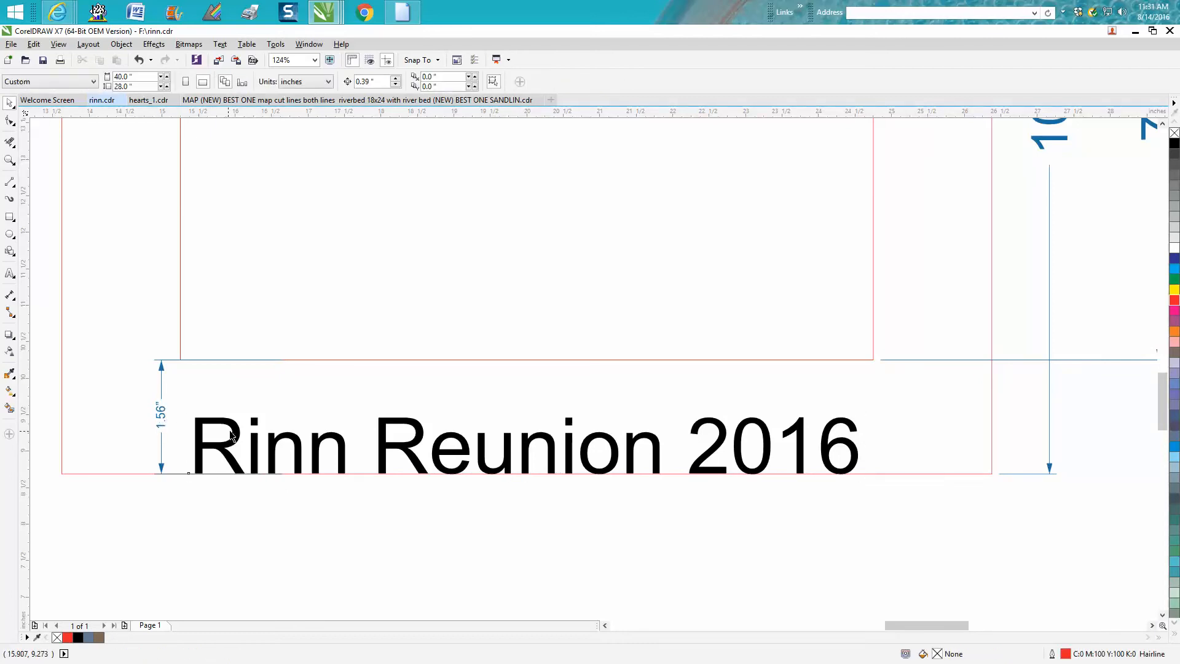
{"action": "left_click", "coordinate": [521, 444]}
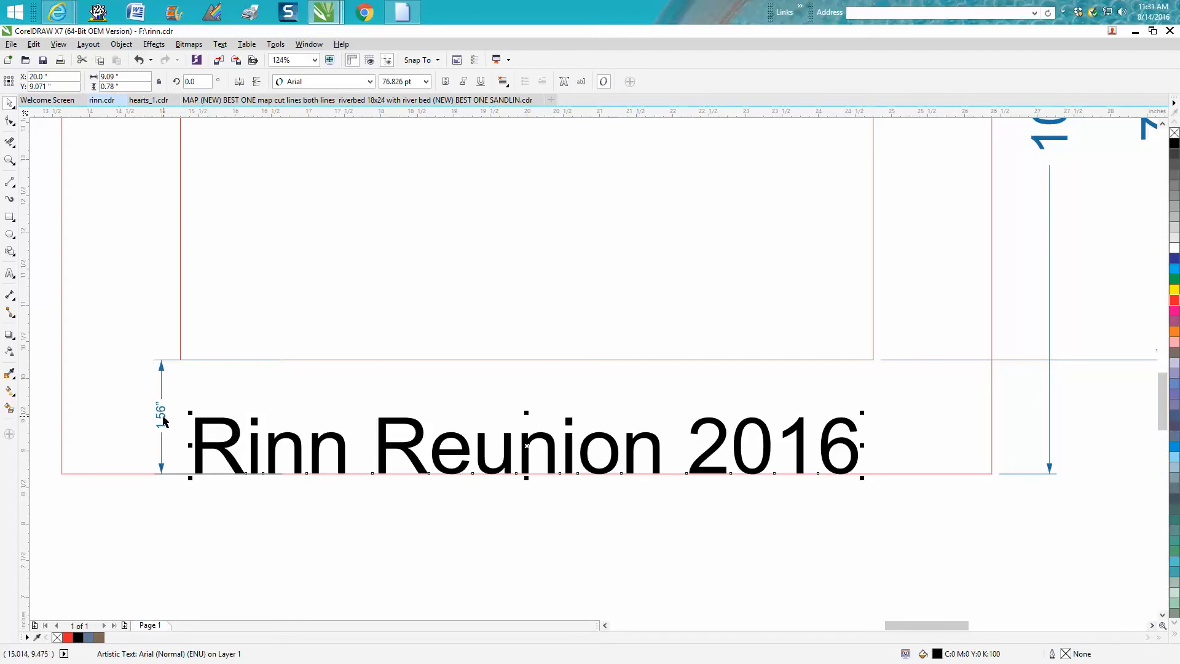
{"action": "mouse_move", "coordinate": [165, 438]}
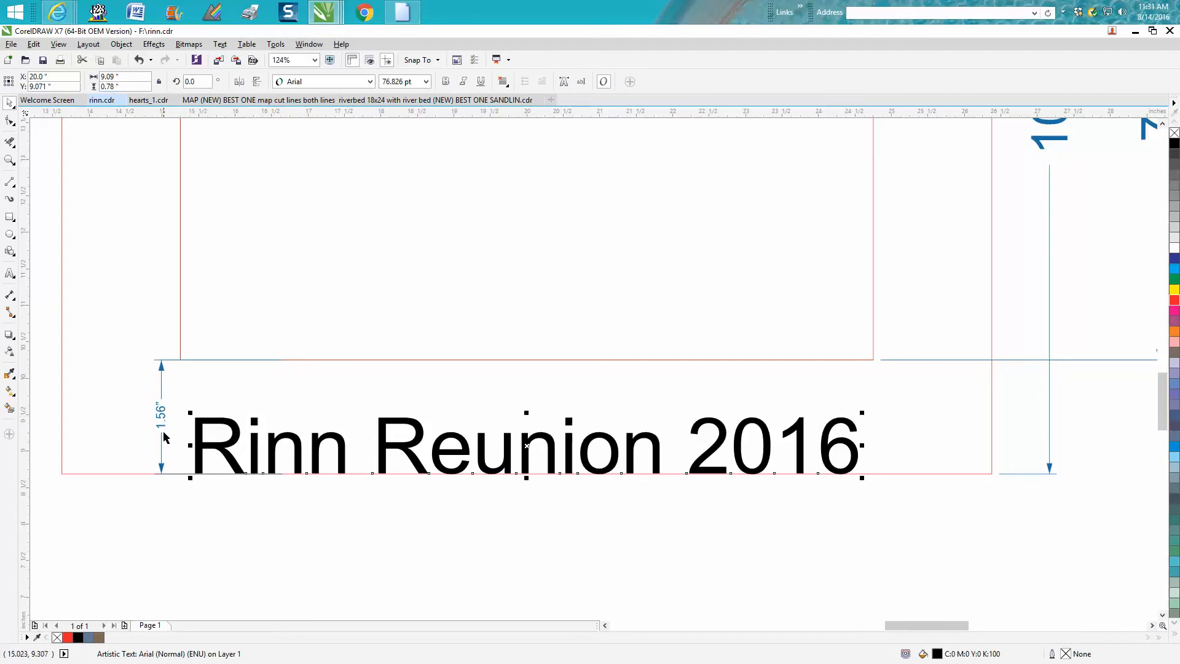
{"action": "mouse_move", "coordinate": [306, 499]}
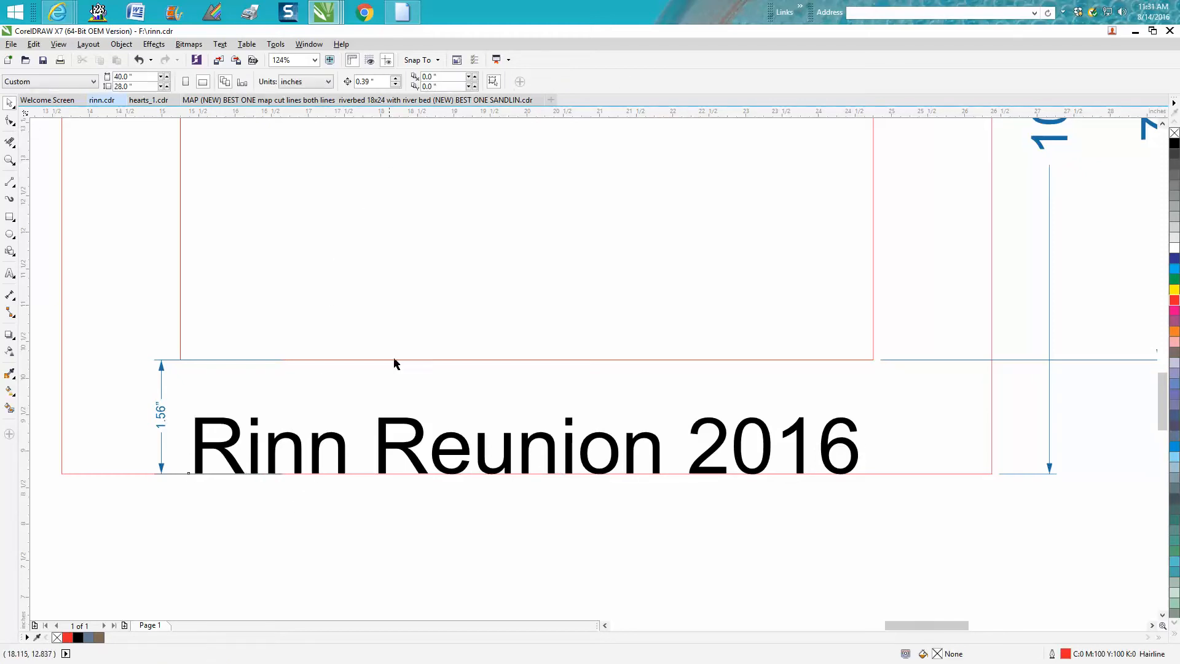
{"action": "mouse_move", "coordinate": [390, 432]}
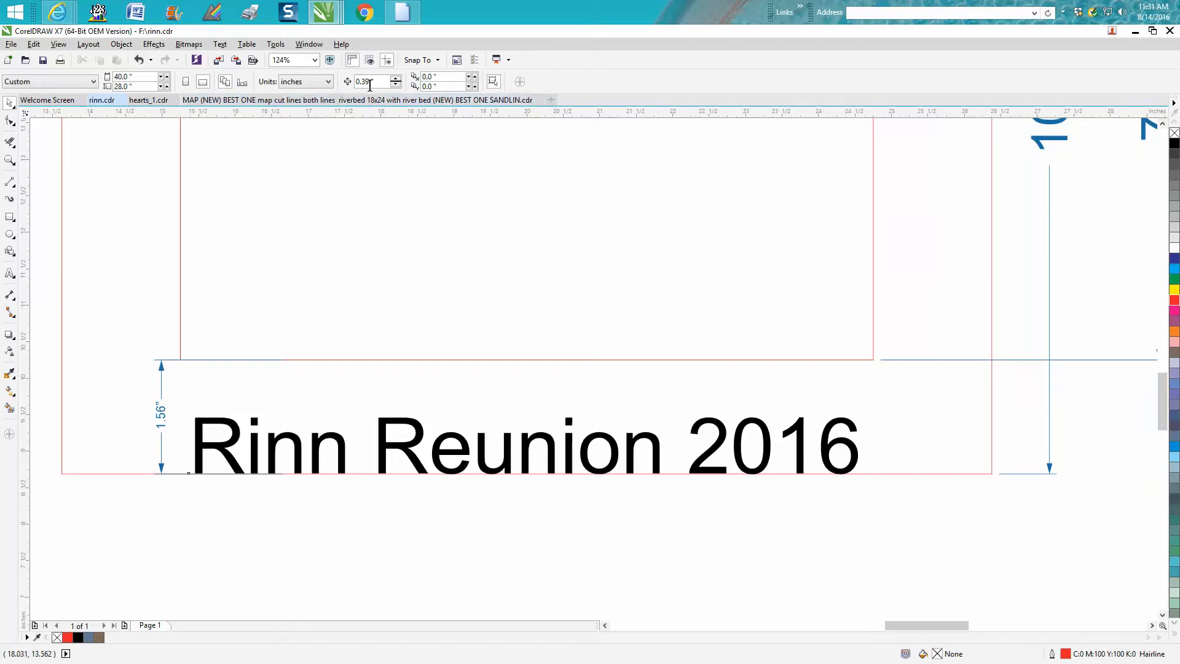
{"action": "mouse_move", "coordinate": [369, 82]}
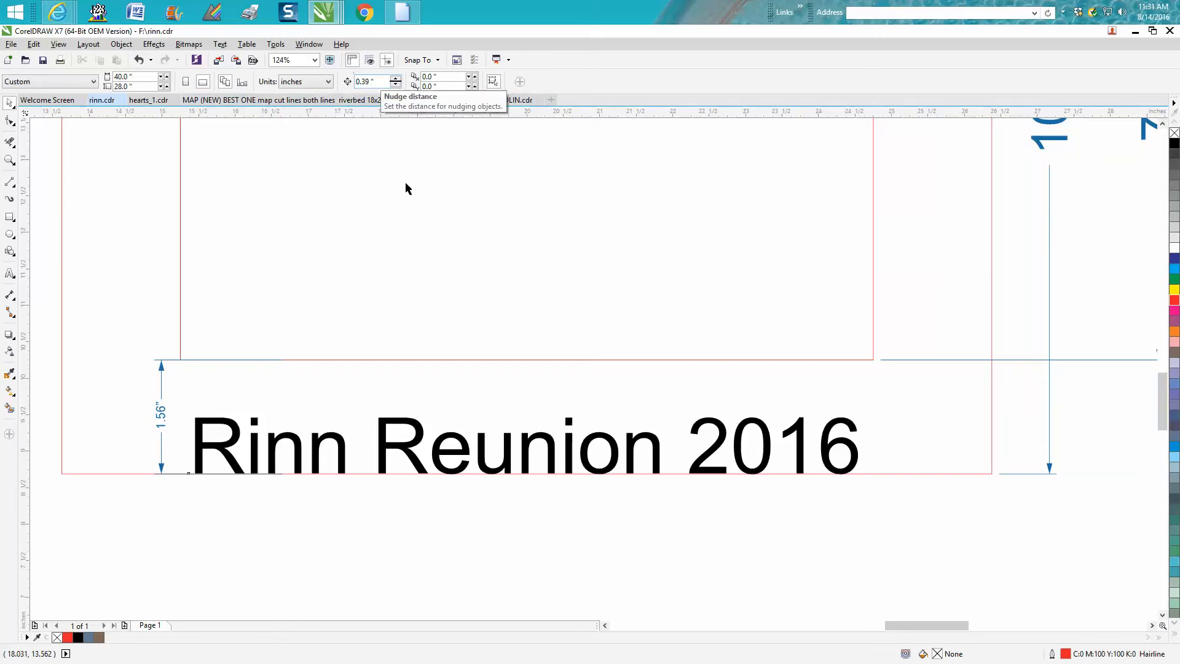
- Nudge the Rinn Reunion 2016 title upward, off the outer frame's bottom edge
{"action": "left_click", "coordinate": [526, 444]}
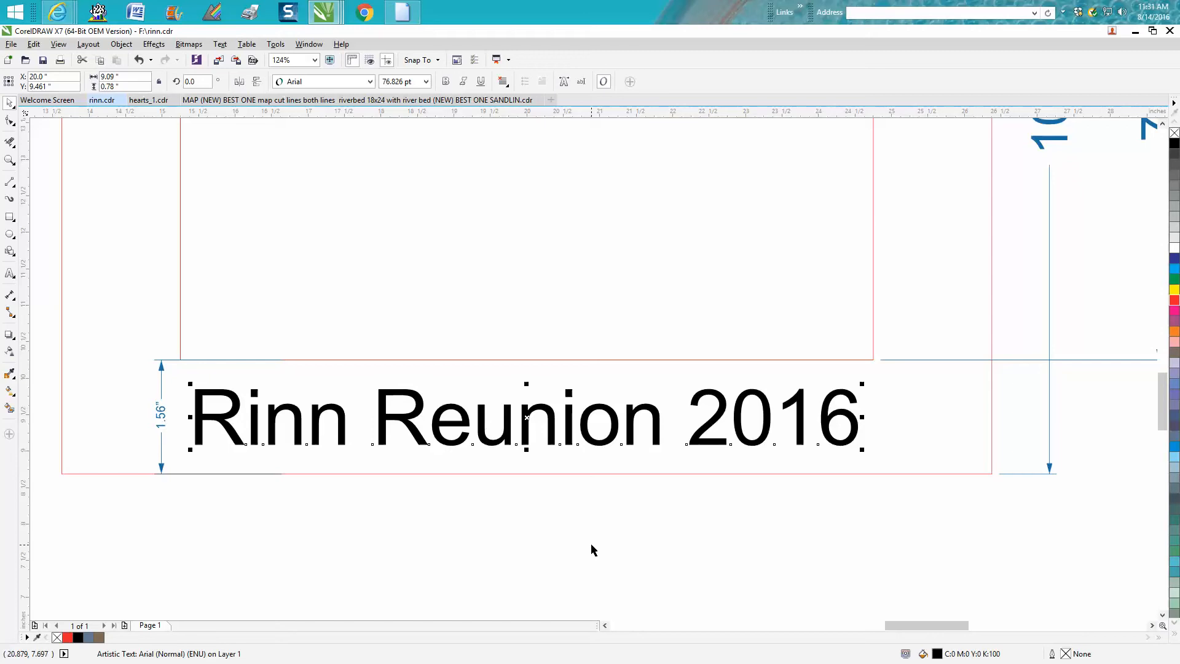
{"action": "mouse_move", "coordinate": [271, 412]}
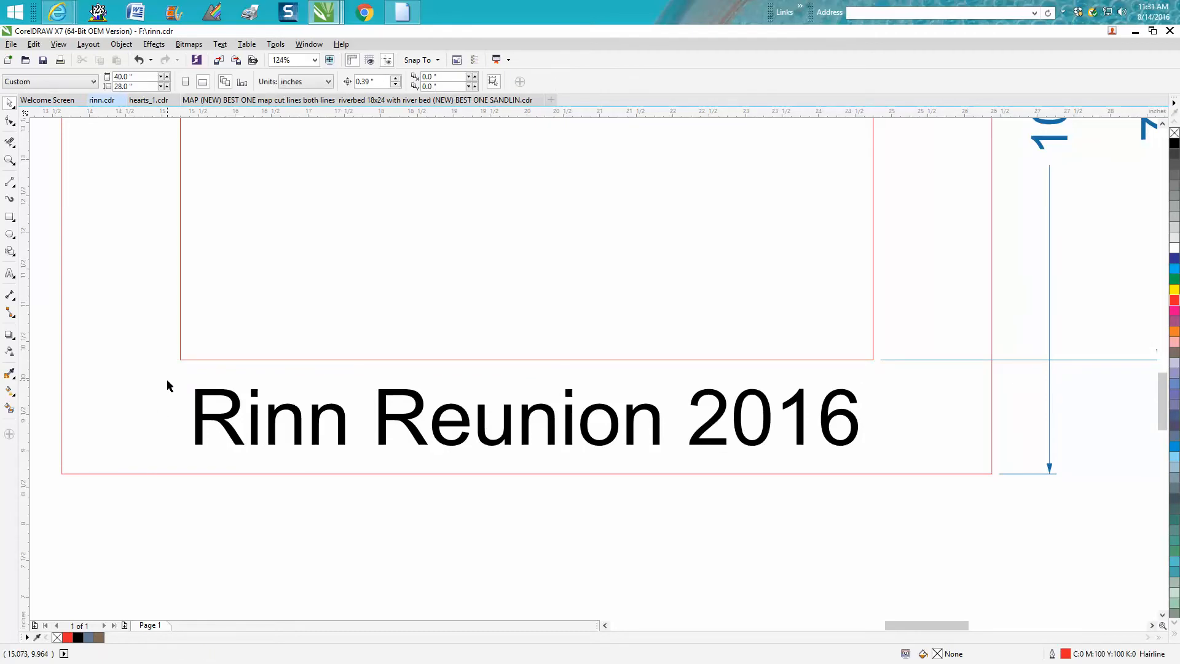
{"action": "mouse_move", "coordinate": [235, 399]}
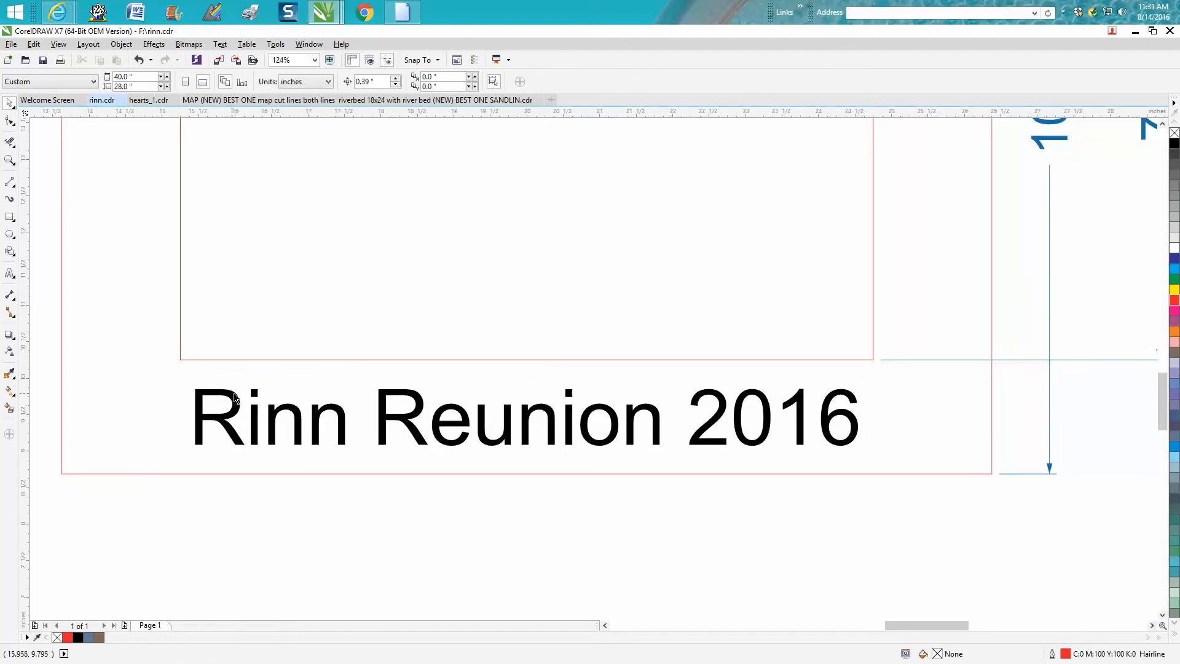
{"action": "mouse_move", "coordinate": [34, 162]}
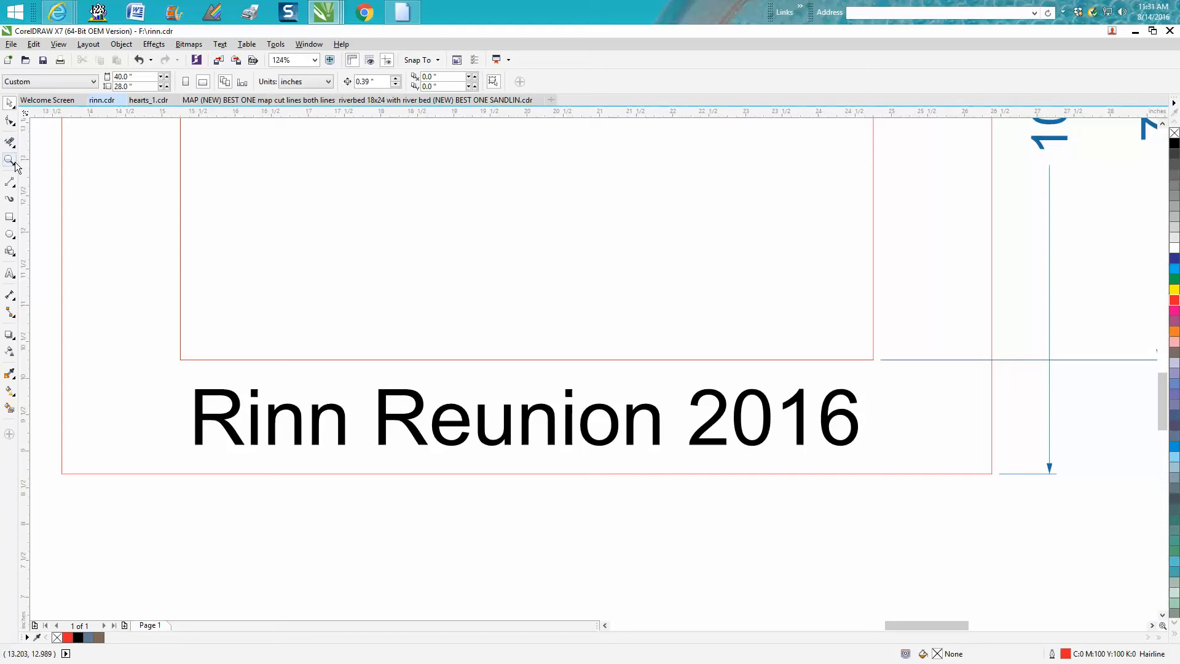
- Draw a 13-inch red hairline across the outer frame along the inner frame's bottom edge
{"action": "left_click", "coordinate": [10, 180]}
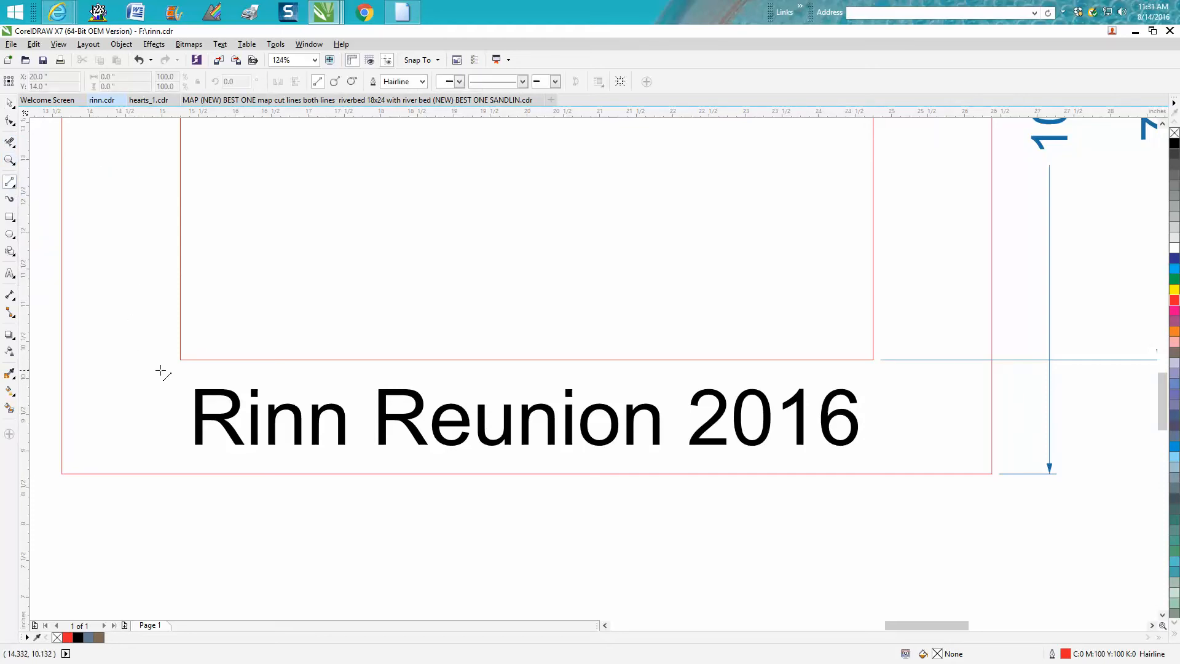
{"action": "mouse_move", "coordinate": [179, 359]}
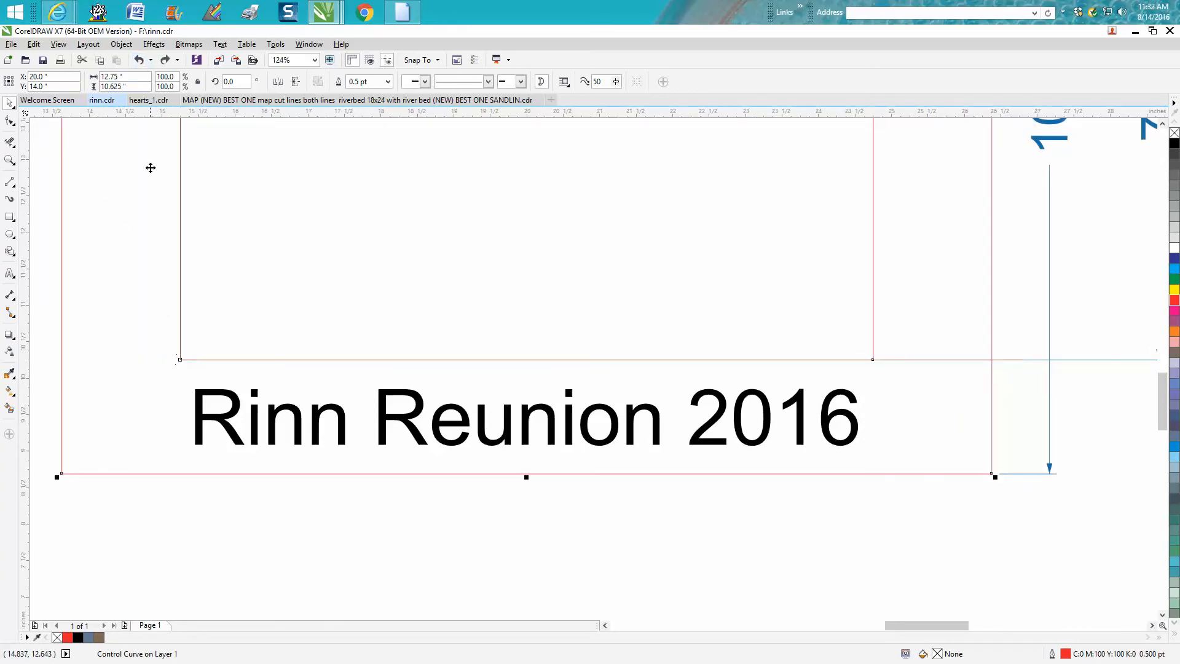
{"action": "mouse_move", "coordinate": [121, 43]}
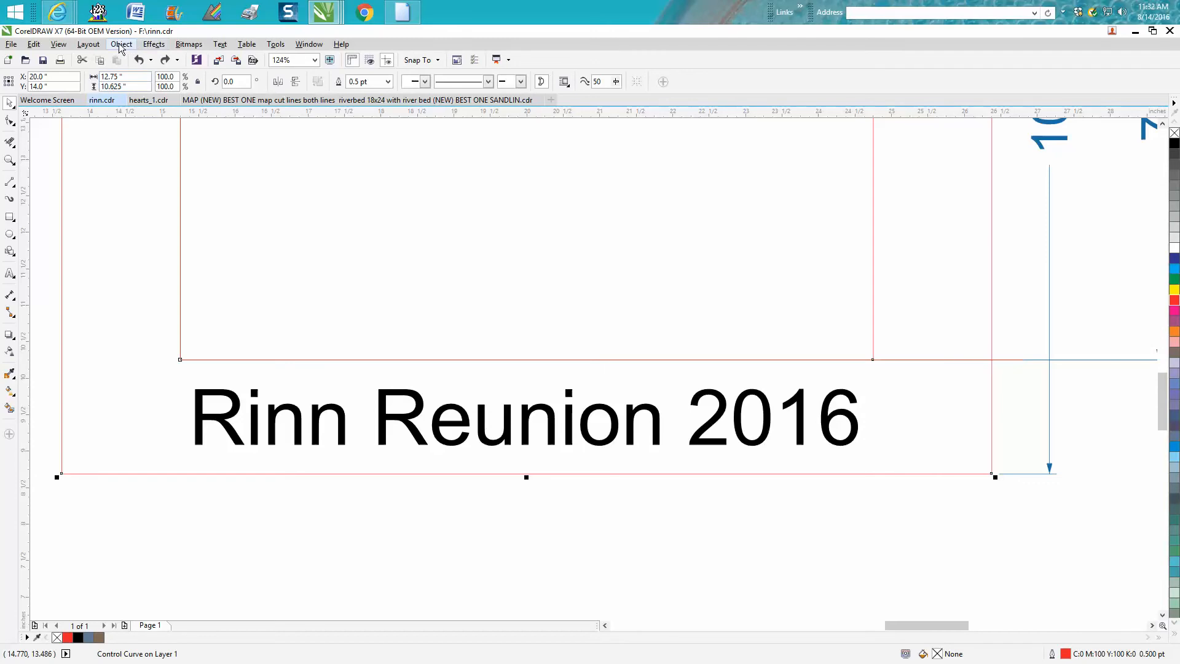
{"action": "left_click", "coordinate": [121, 43]}
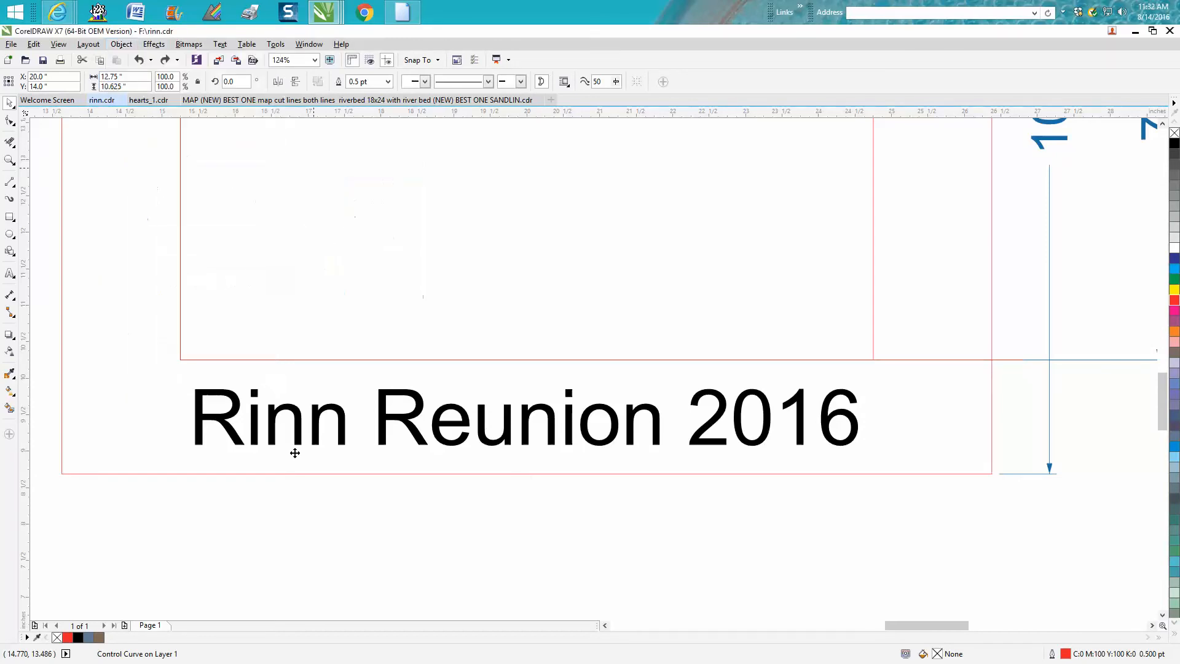
{"action": "left_click", "coordinate": [181, 360]}
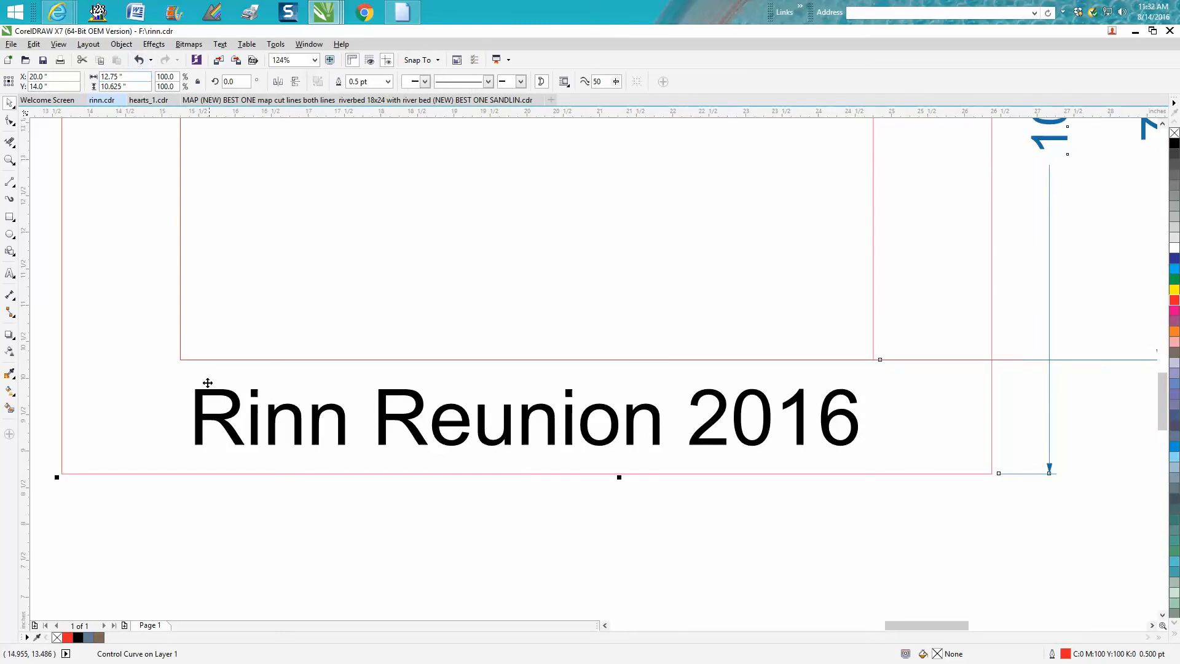
{"action": "left_click", "coordinate": [522, 416]}
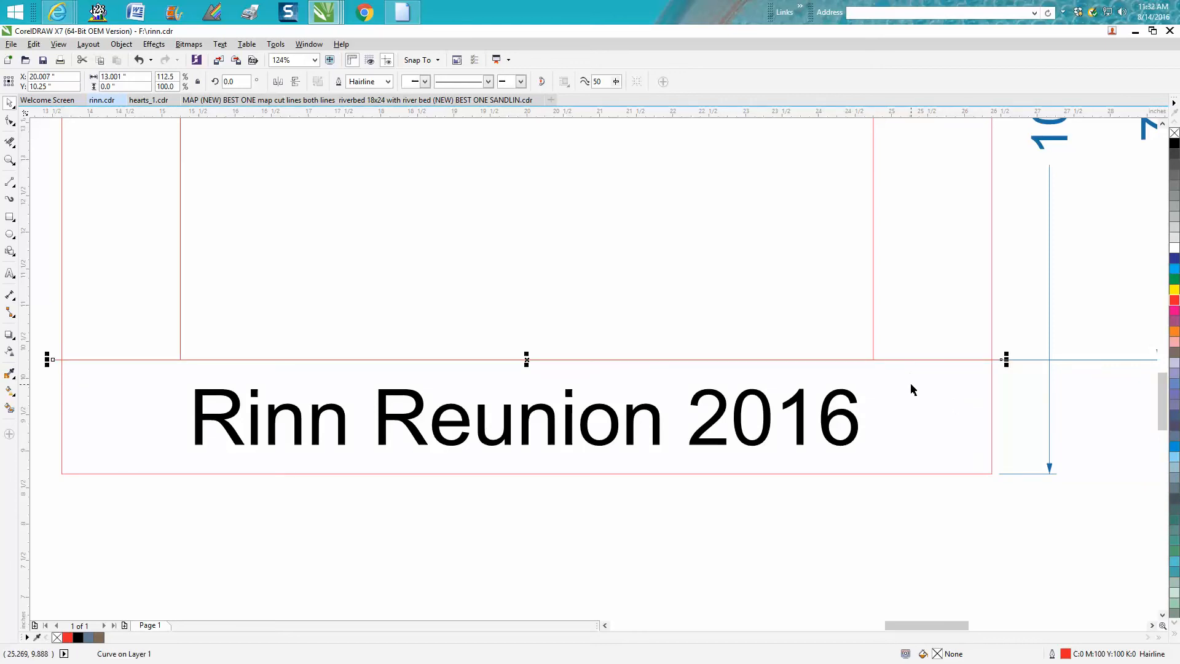
{"action": "mouse_move", "coordinate": [881, 411]}
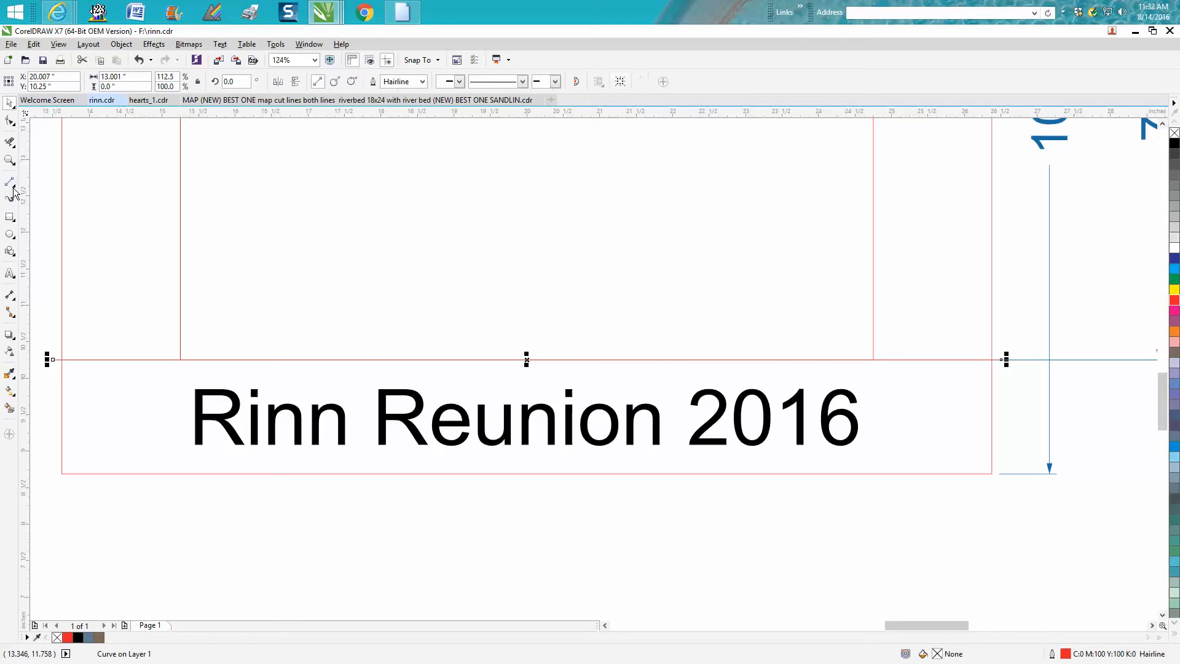
- Switch to the 2-Point Line tool and draw an X of diagonal hairlines through the title strip
{"action": "left_click", "coordinate": [11, 183]}
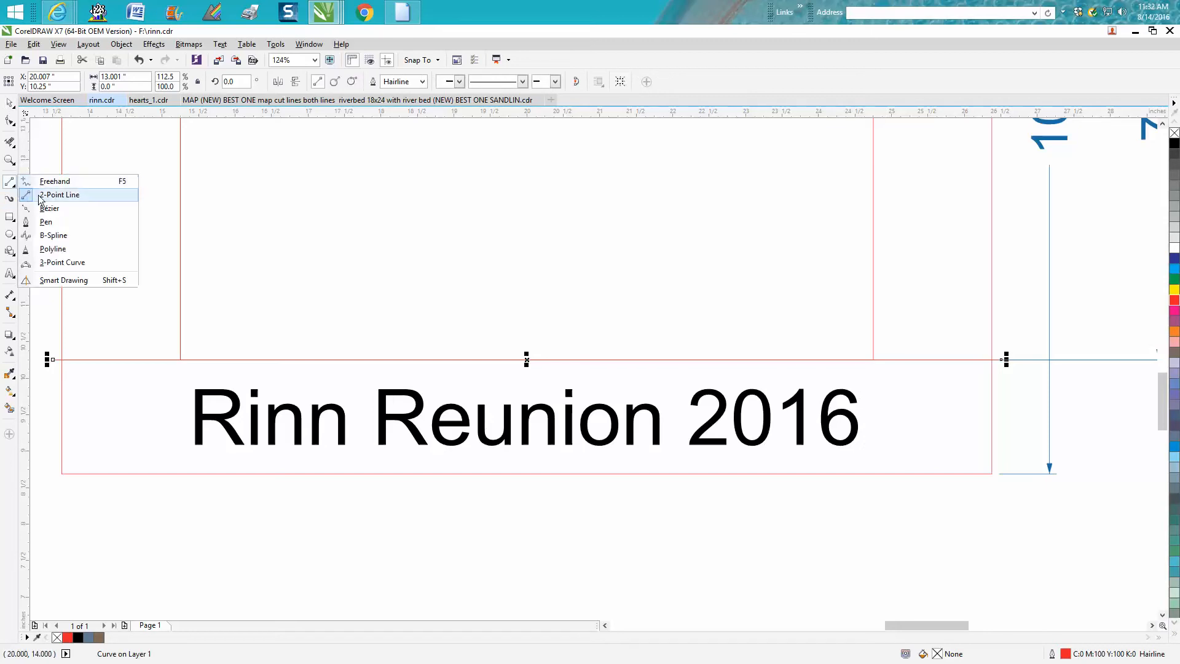
{"action": "left_click", "coordinate": [58, 195]}
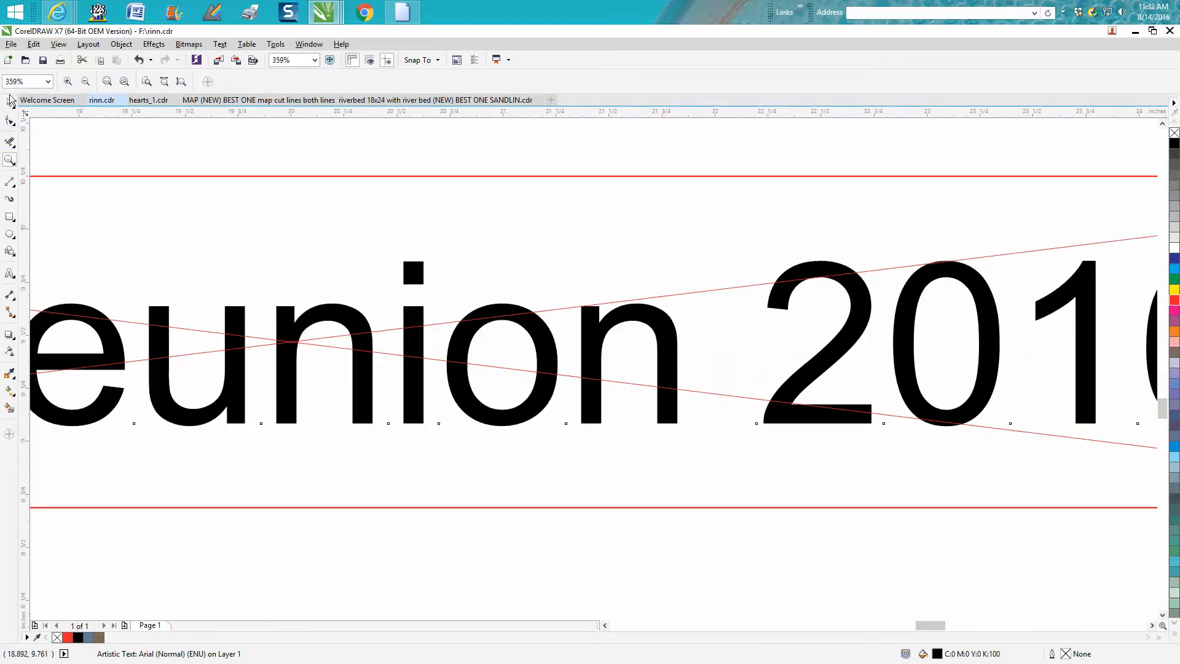
{"action": "mouse_move", "coordinate": [179, 348]}
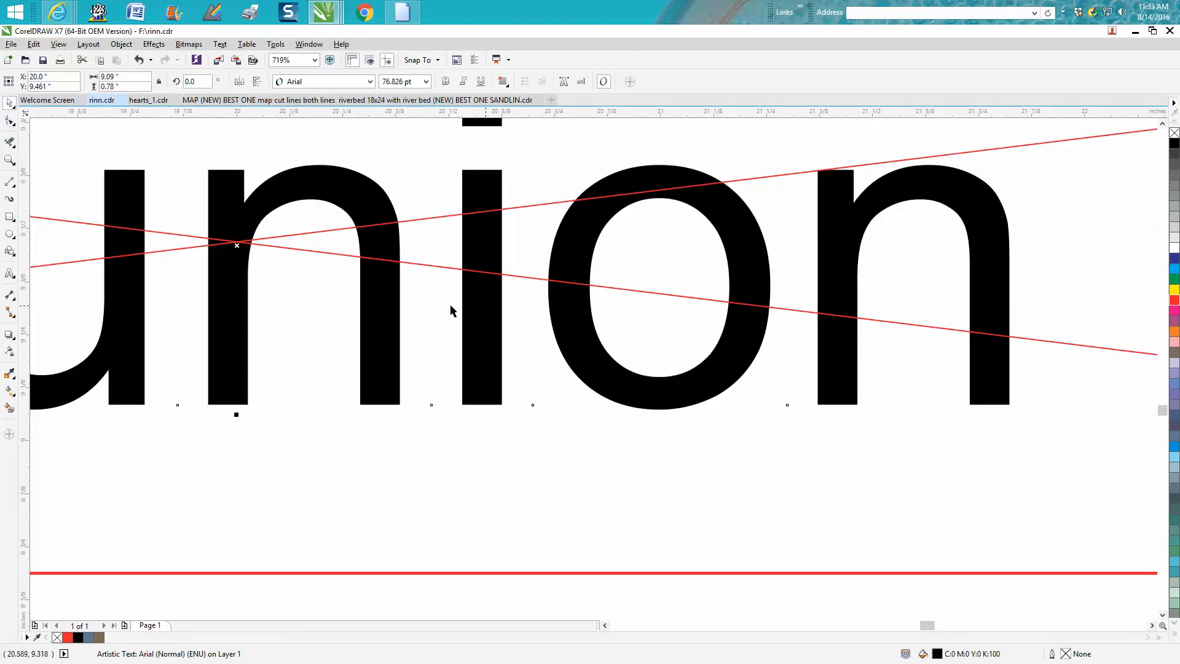
{"action": "mouse_move", "coordinate": [237, 246]}
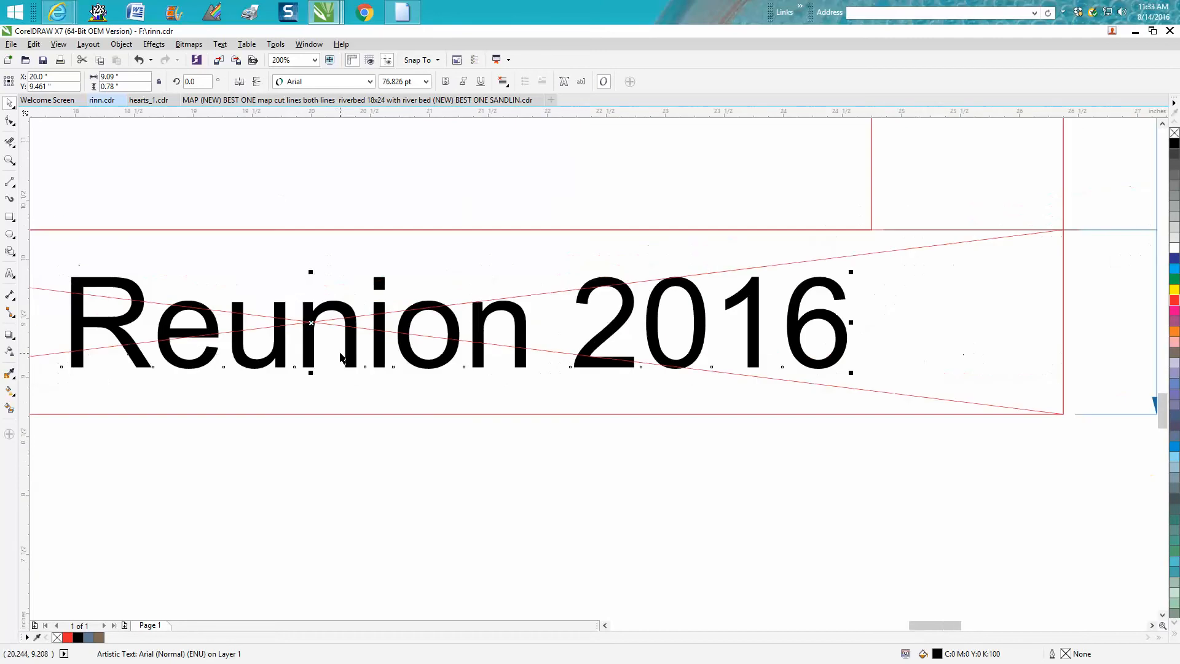
{"action": "mouse_move", "coordinate": [350, 389]}
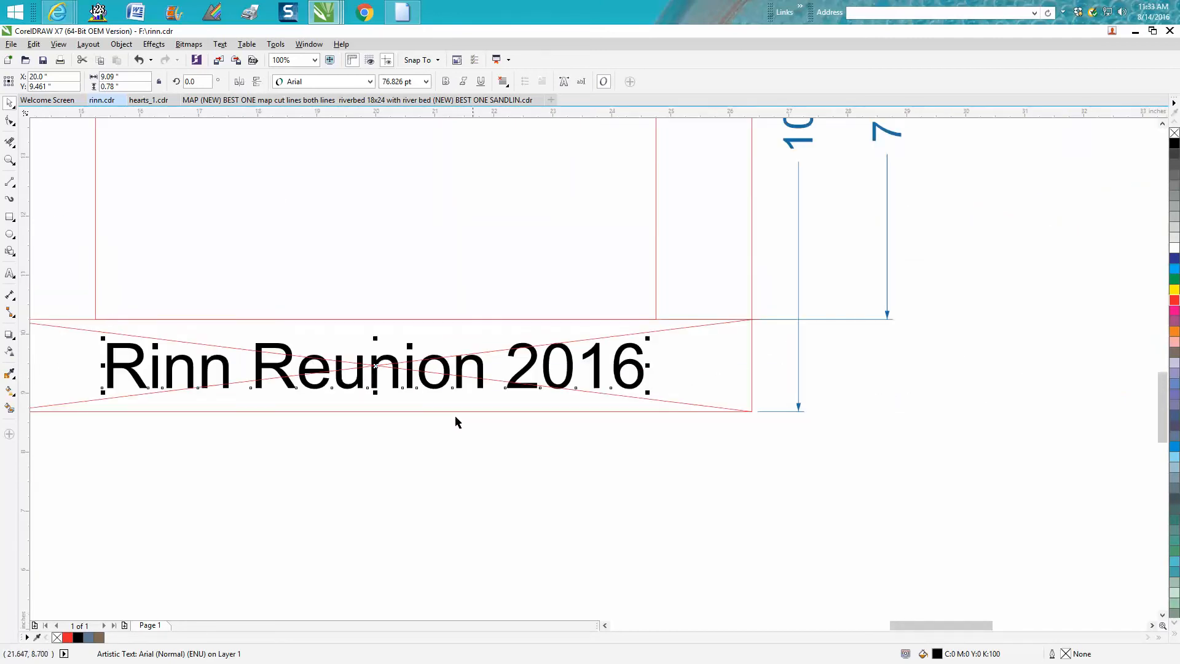
{"action": "mouse_move", "coordinate": [401, 244]}
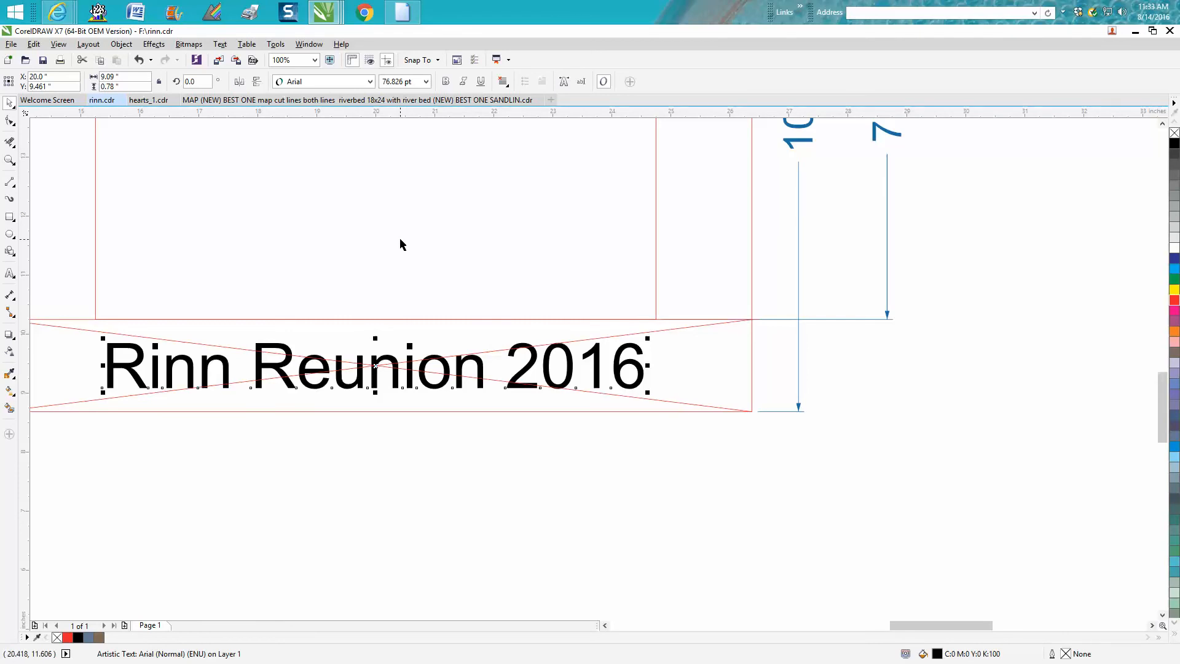
{"action": "mouse_move", "coordinate": [374, 366]}
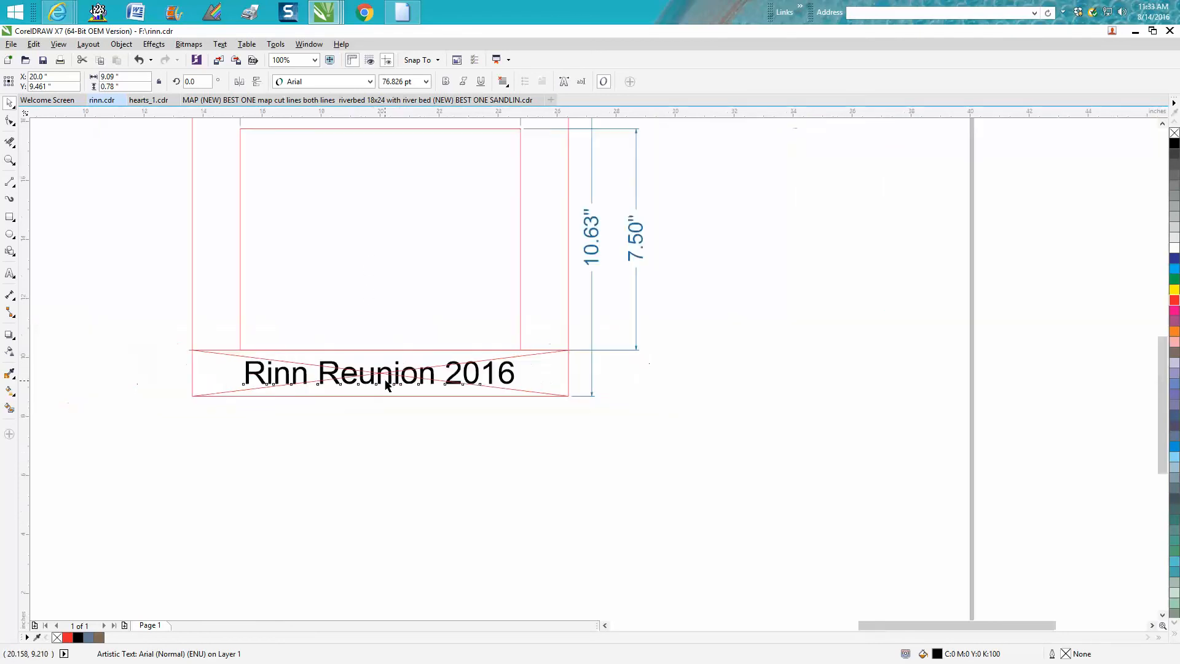
{"action": "left_click", "coordinate": [308, 59]}
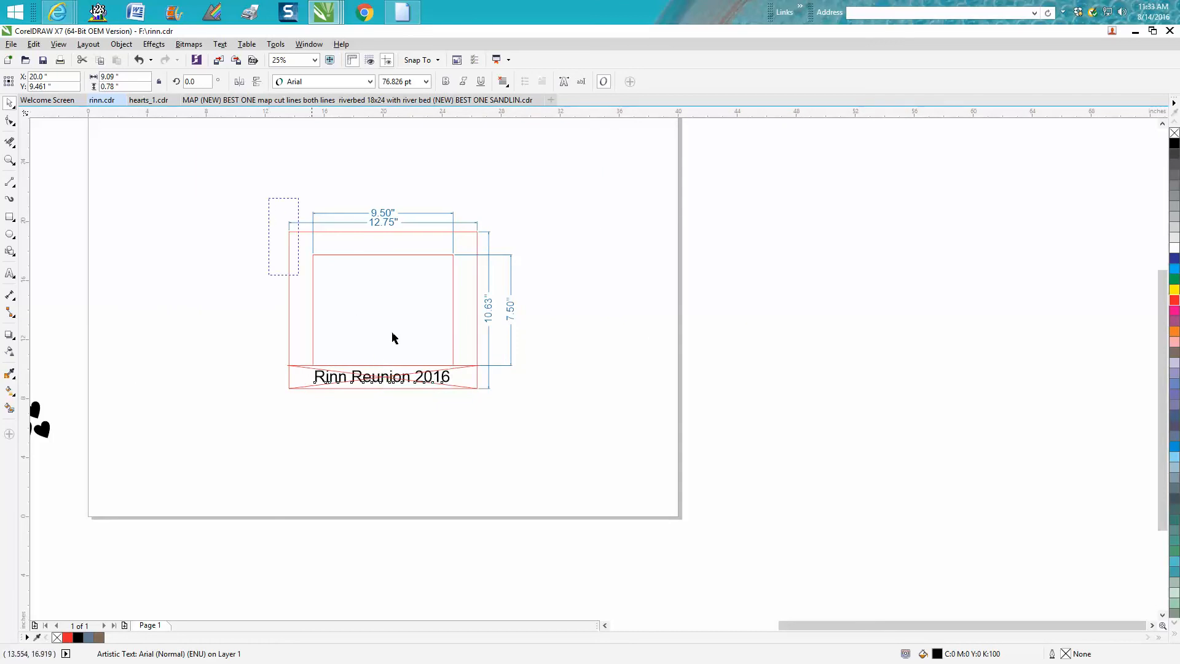
- Select all layout objects with Ctrl+A and drag them off the page to the right
{"action": "key", "text": "ctrl+a"}
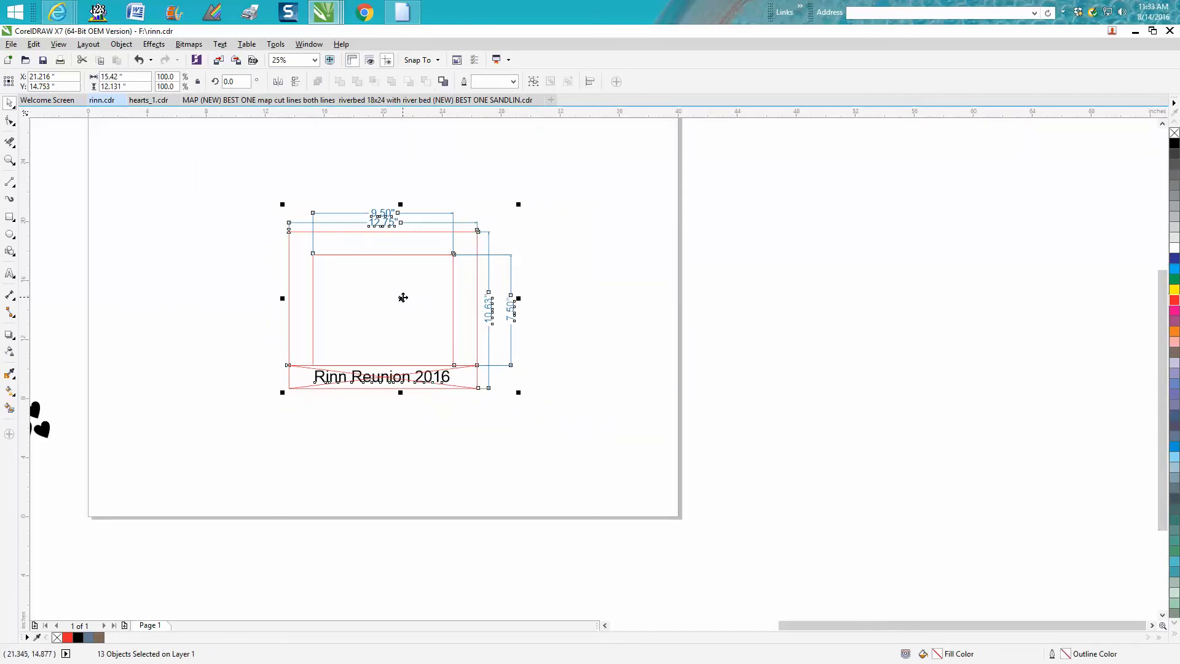
{"action": "scroll", "scroll_direction": "down", "scroll_amount": 3}
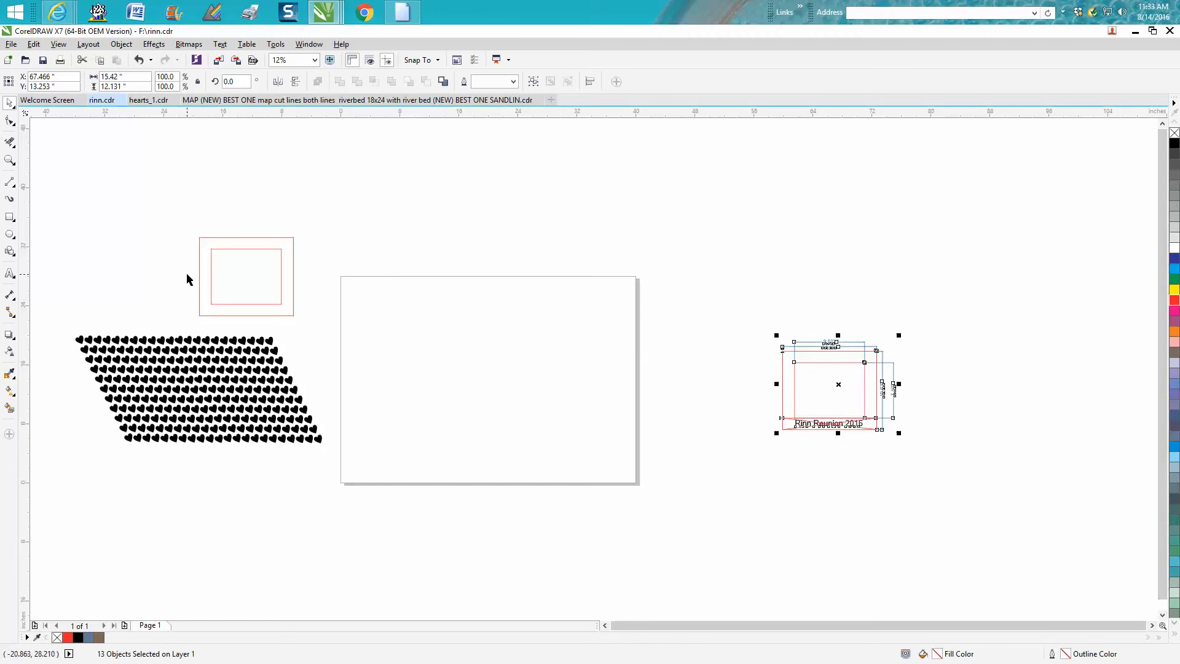
{"action": "left_click", "coordinate": [245, 276]}
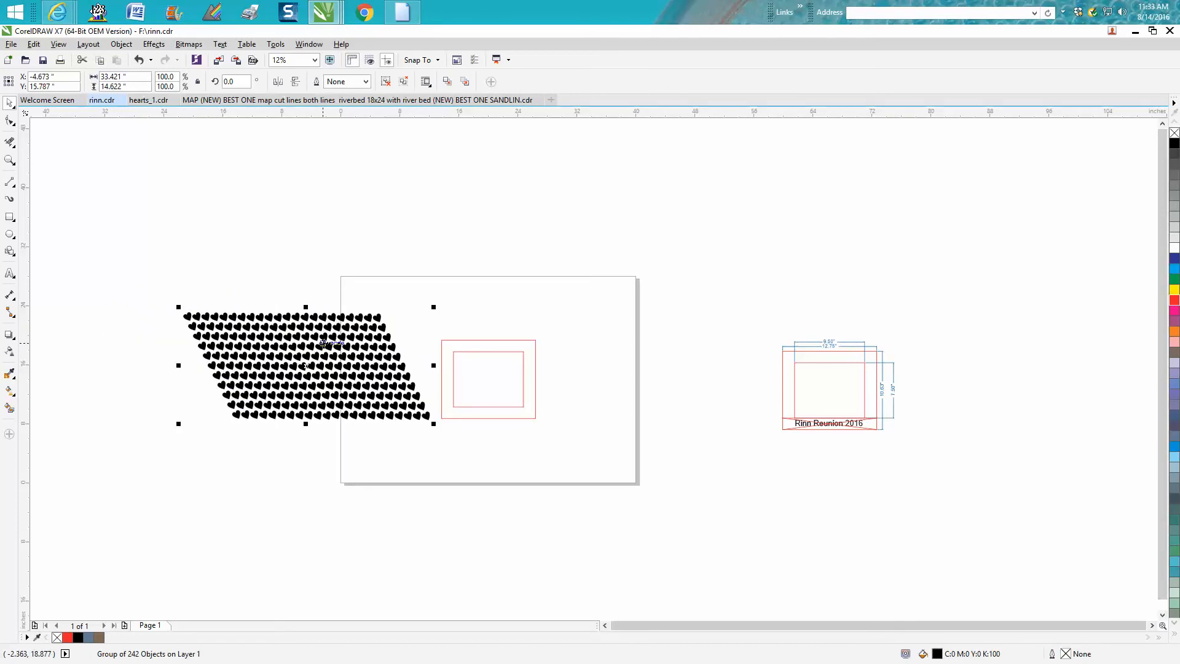
{"action": "mouse_move", "coordinate": [121, 44]}
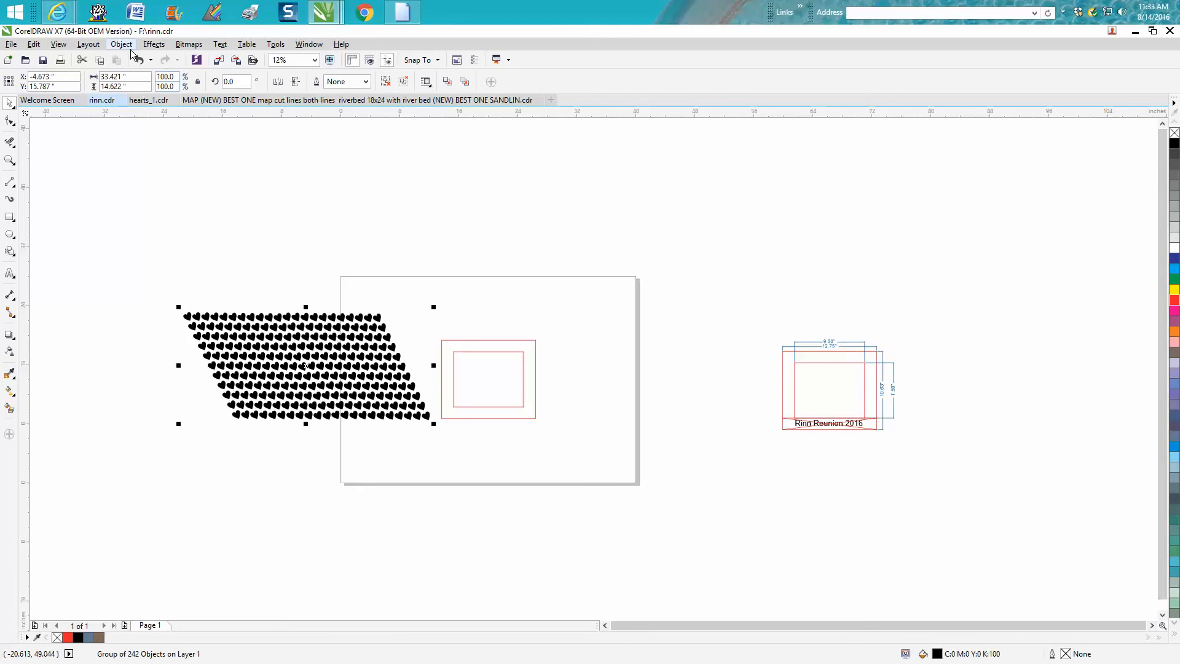
- PowerClip the 242-heart group inside the red double frame, leaving the centre opening empty
{"action": "left_click", "coordinate": [154, 44]}
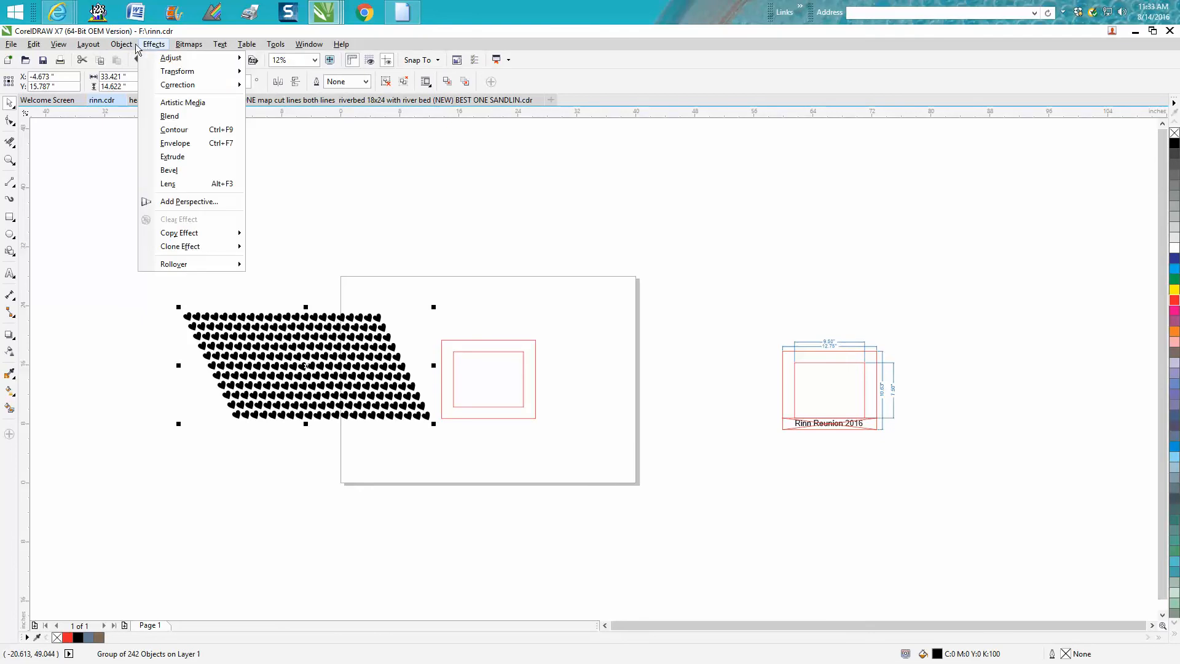
{"action": "left_click", "coordinate": [121, 43]}
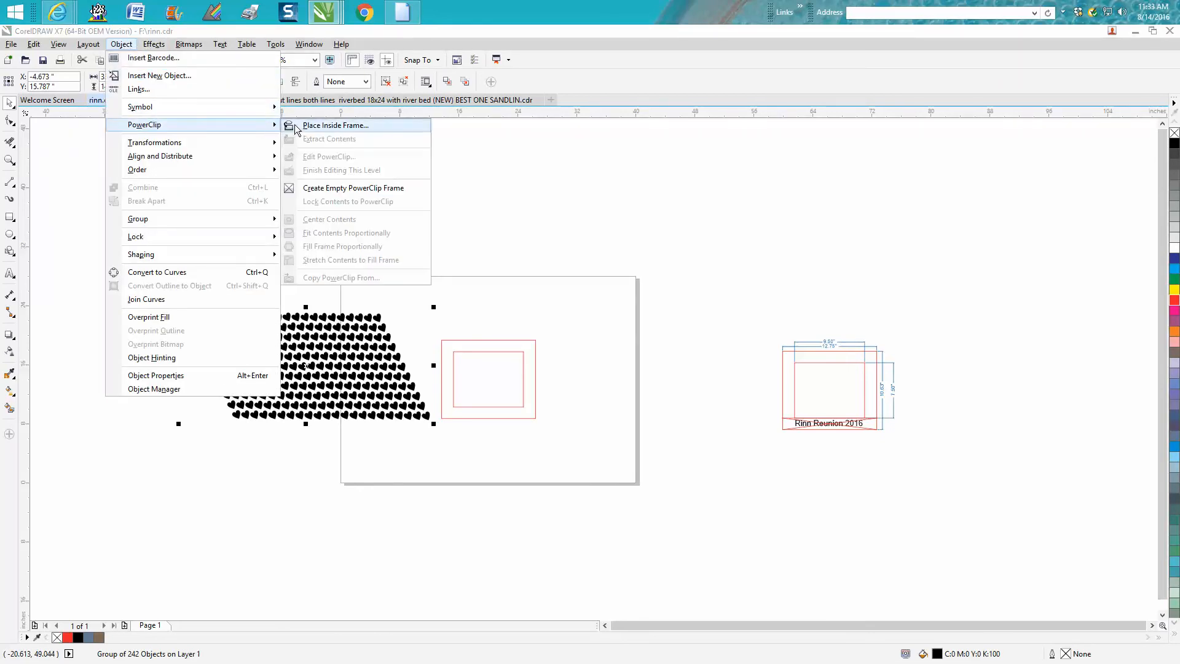
{"action": "left_click", "coordinate": [335, 125]}
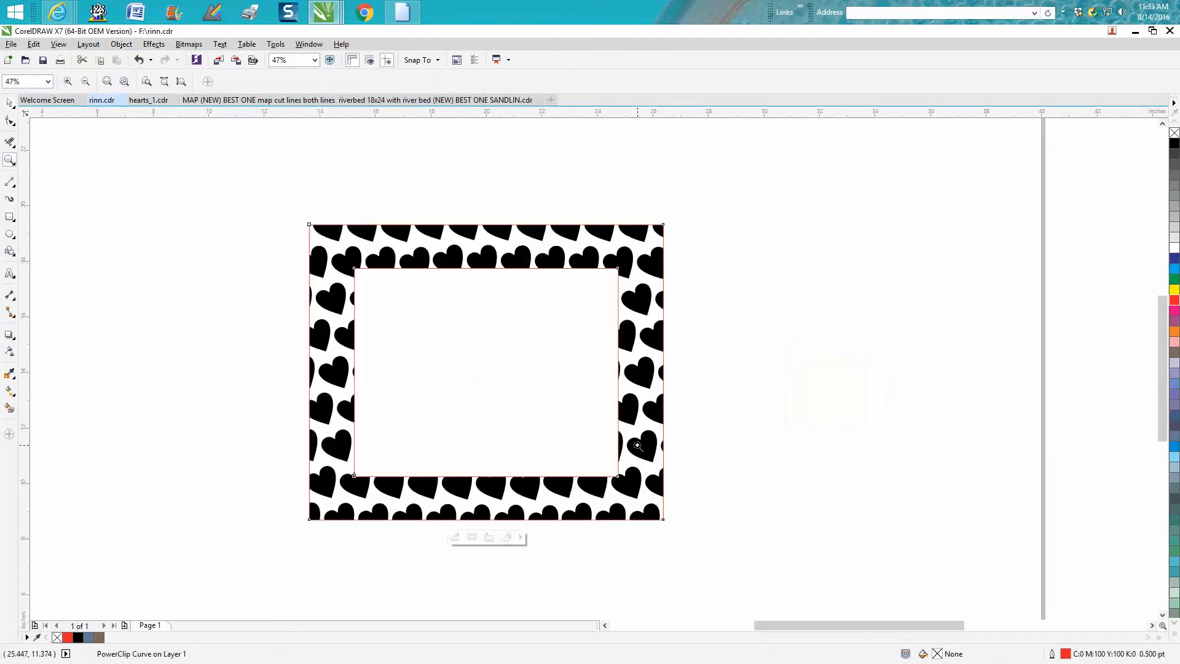
{"action": "mouse_move", "coordinate": [406, 319]}
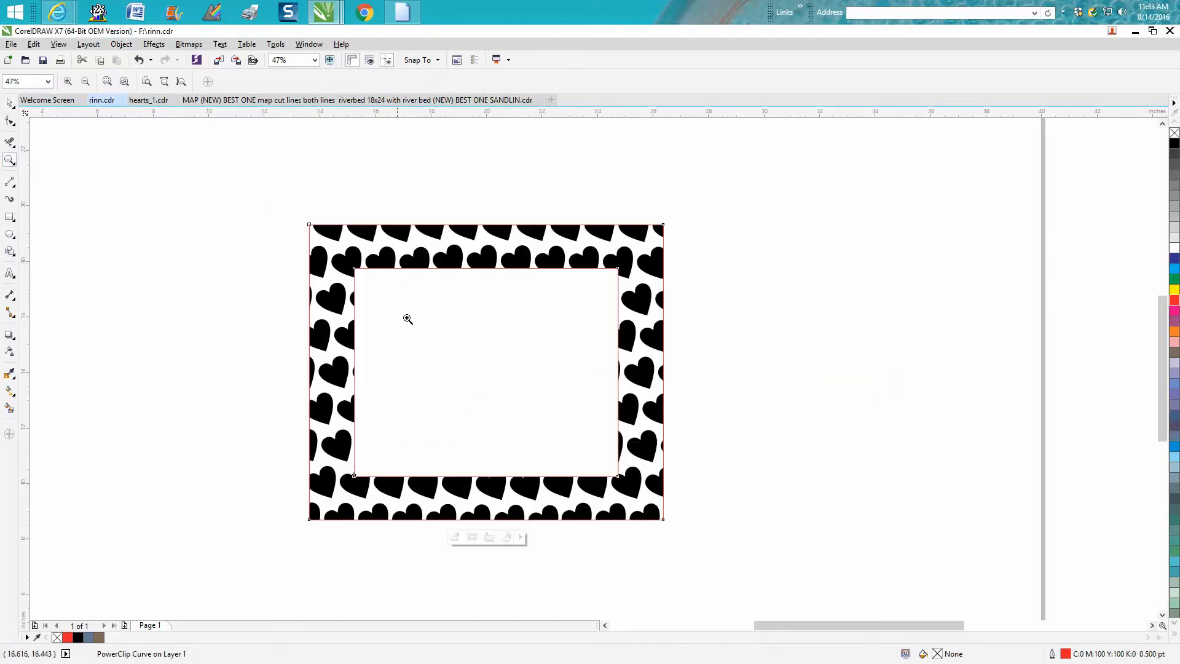
{"action": "mouse_move", "coordinate": [517, 335]}
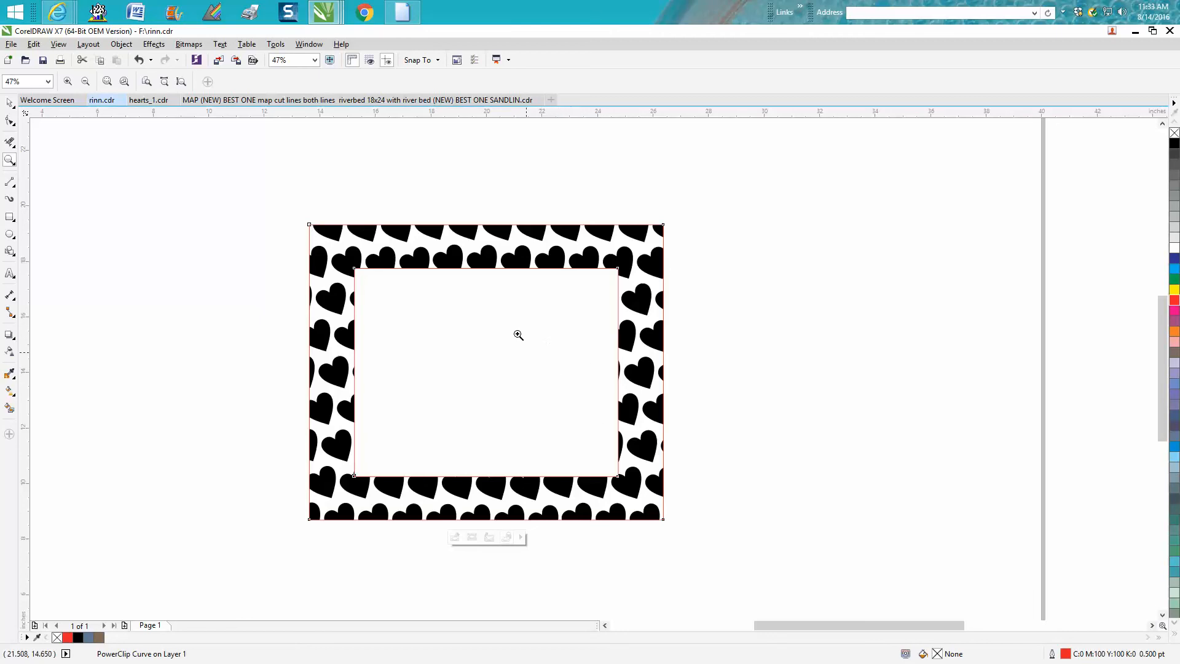
{"action": "mouse_move", "coordinate": [688, 278]}
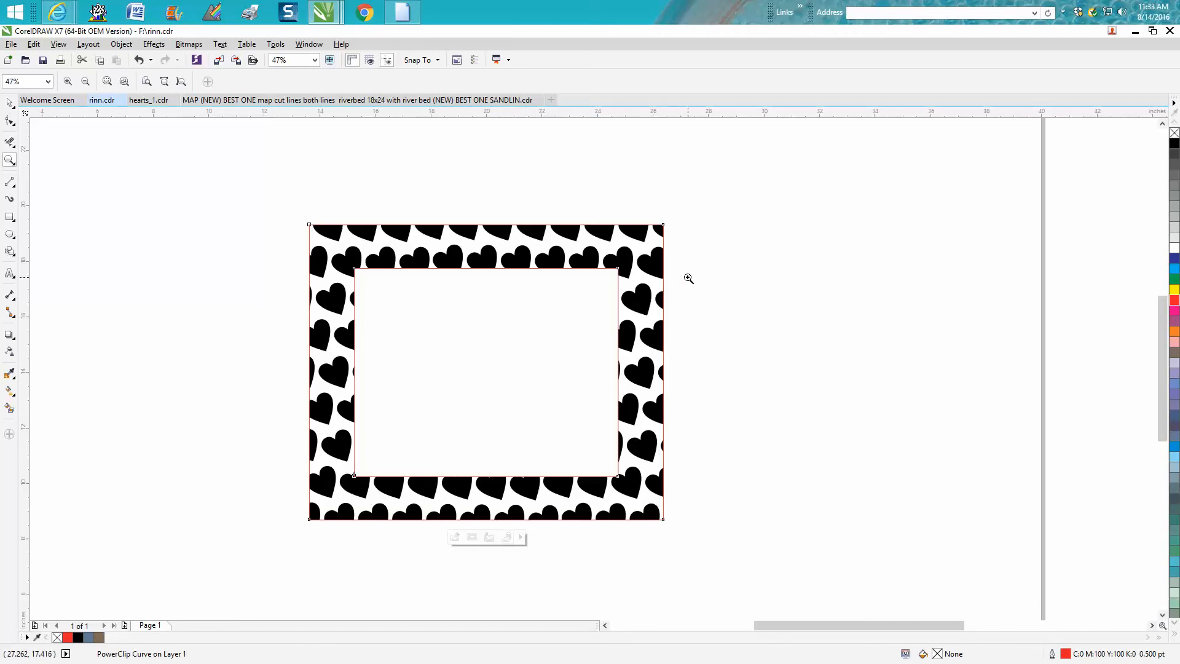
{"action": "mouse_move", "coordinate": [331, 278]}
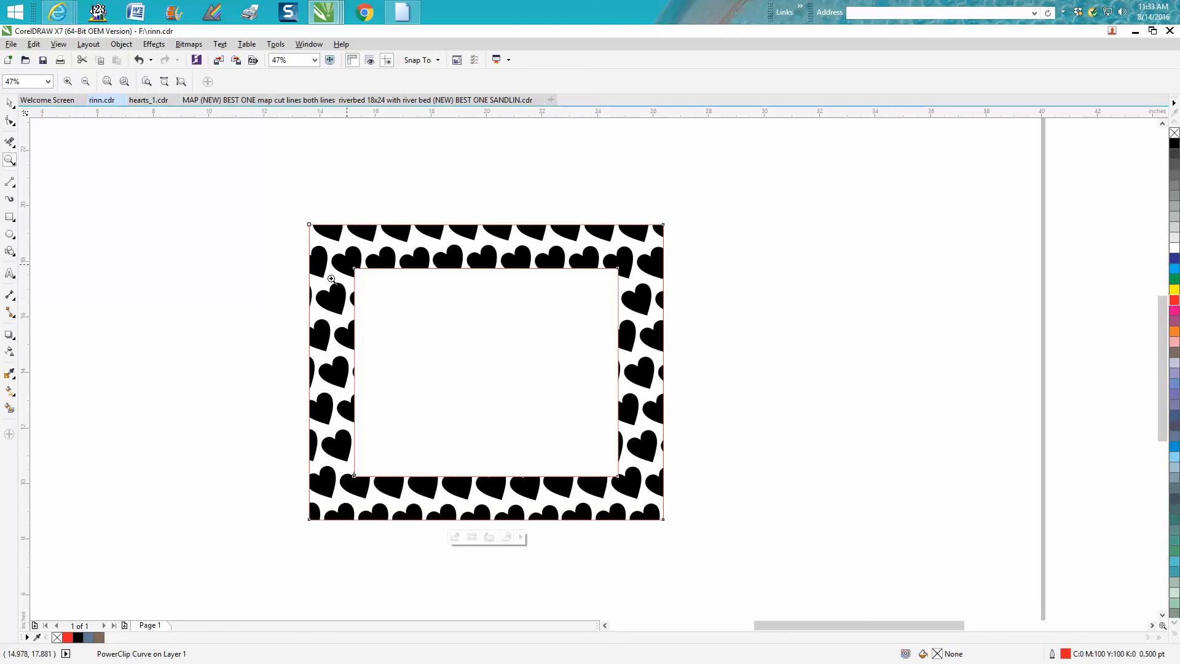
{"action": "mouse_move", "coordinate": [358, 386]}
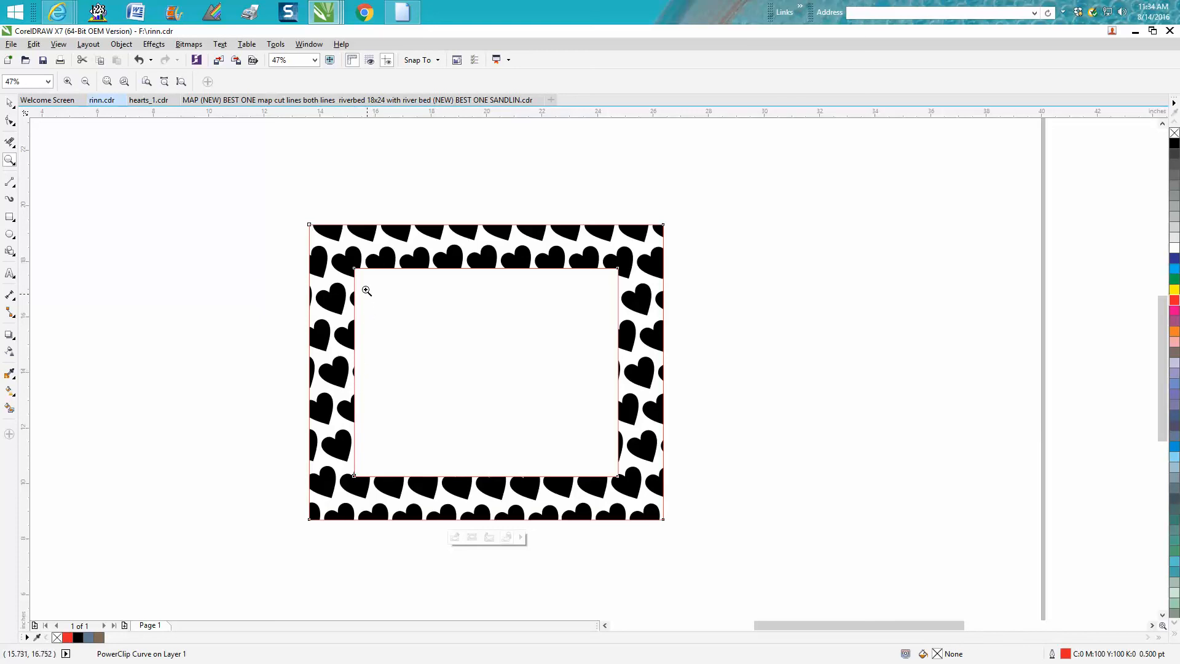
{"action": "mouse_move", "coordinate": [368, 275]}
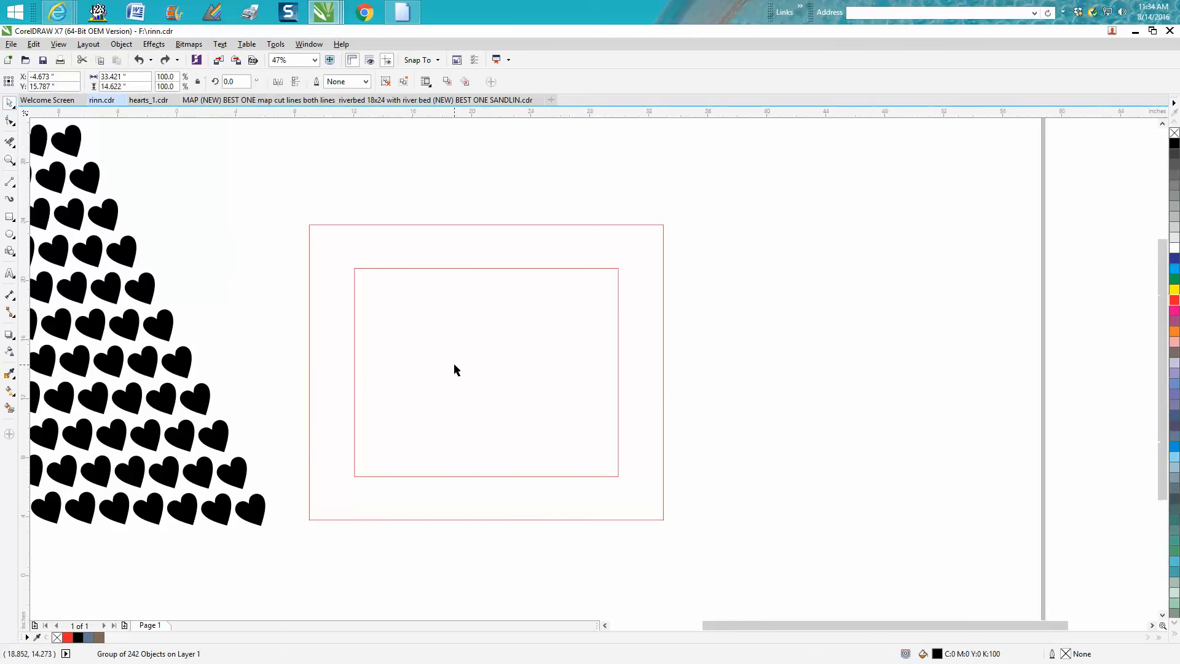
- Snap the red frame's top-left corner onto the page's top-left corner
{"action": "scroll", "scroll_direction": "down", "scroll_amount": 3}
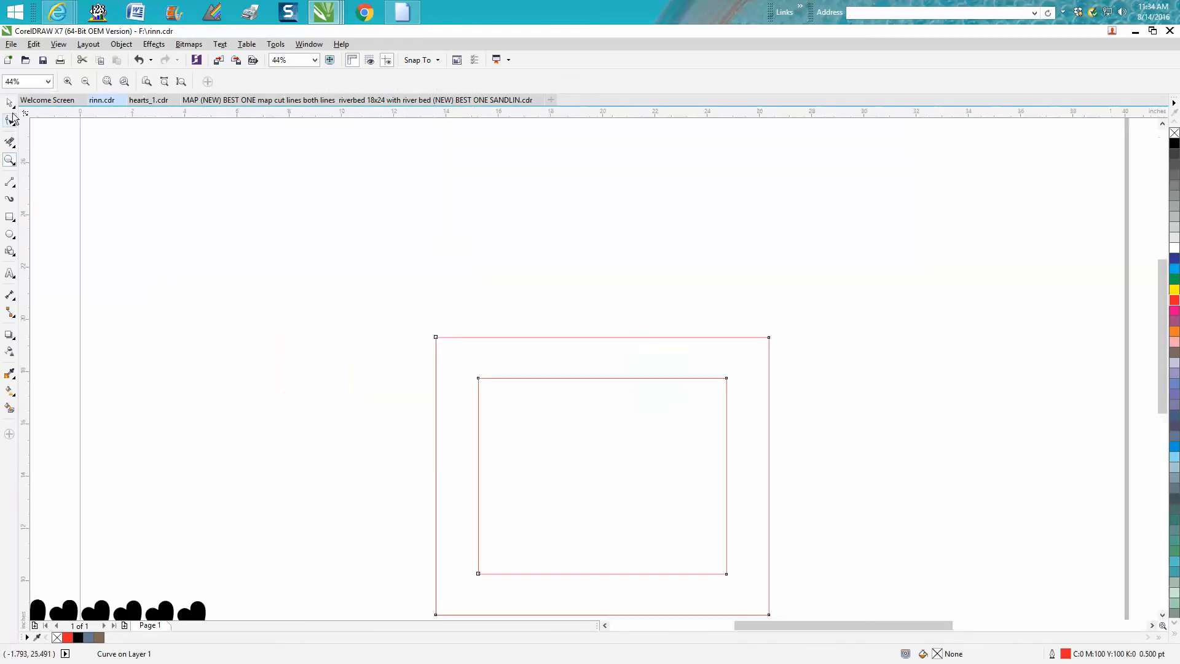
{"action": "left_click", "coordinate": [435, 338]}
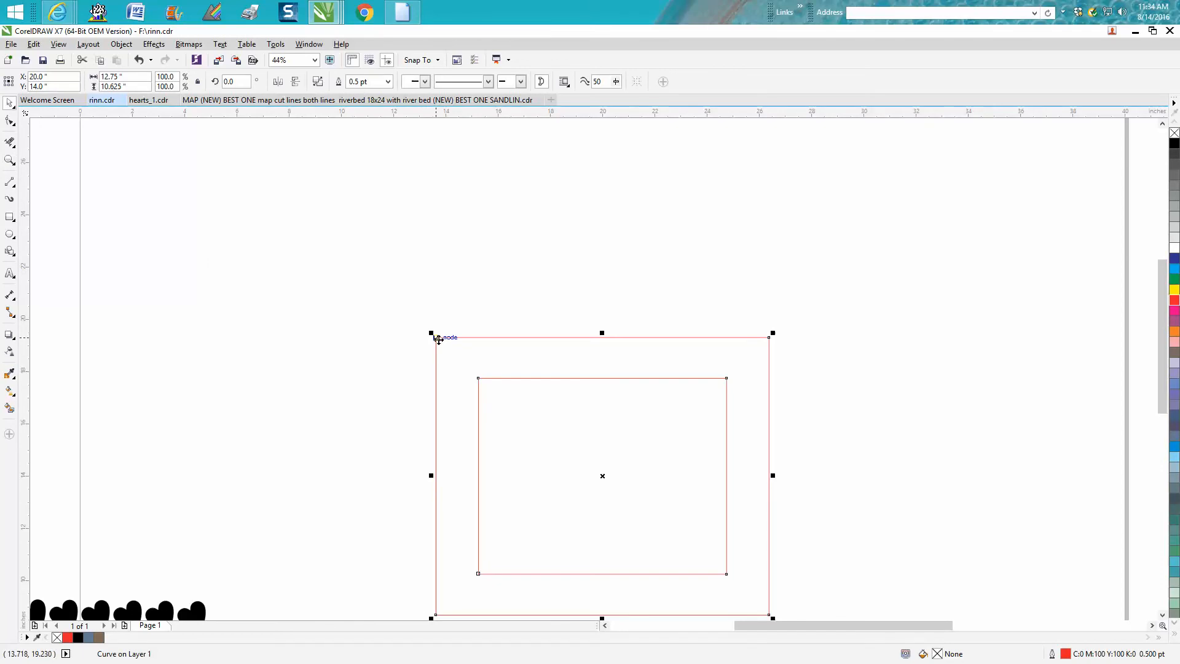
{"action": "mouse_move", "coordinate": [438, 340]}
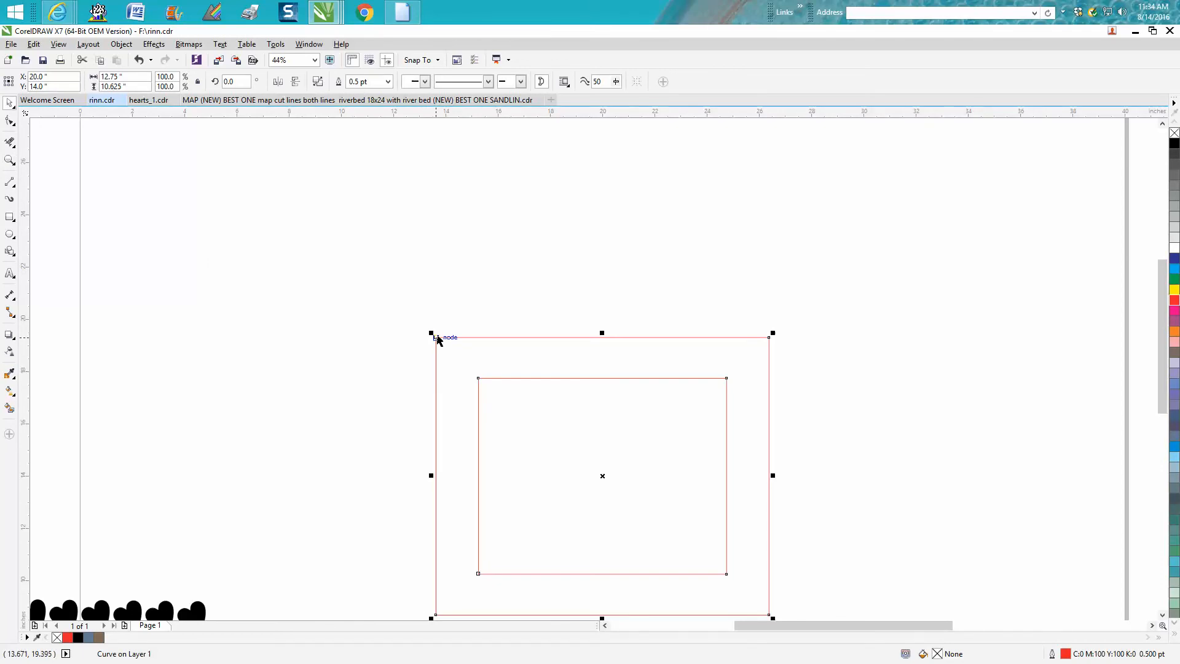
{"action": "mouse_move", "coordinate": [430, 333]}
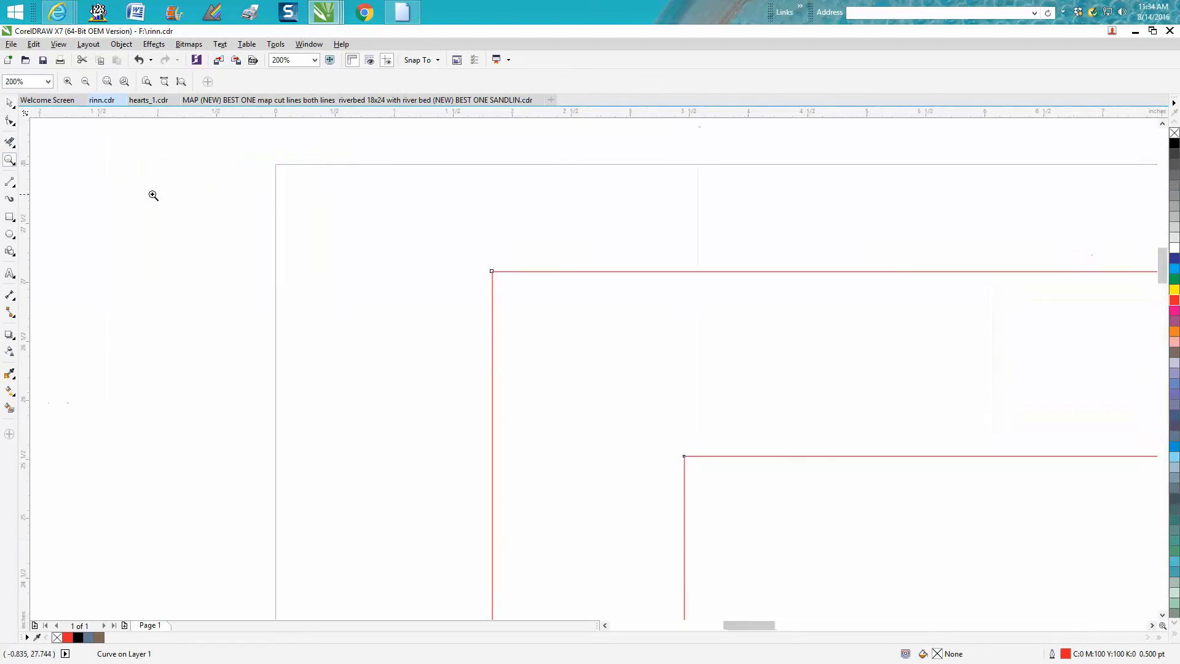
{"action": "left_click", "coordinate": [490, 272]}
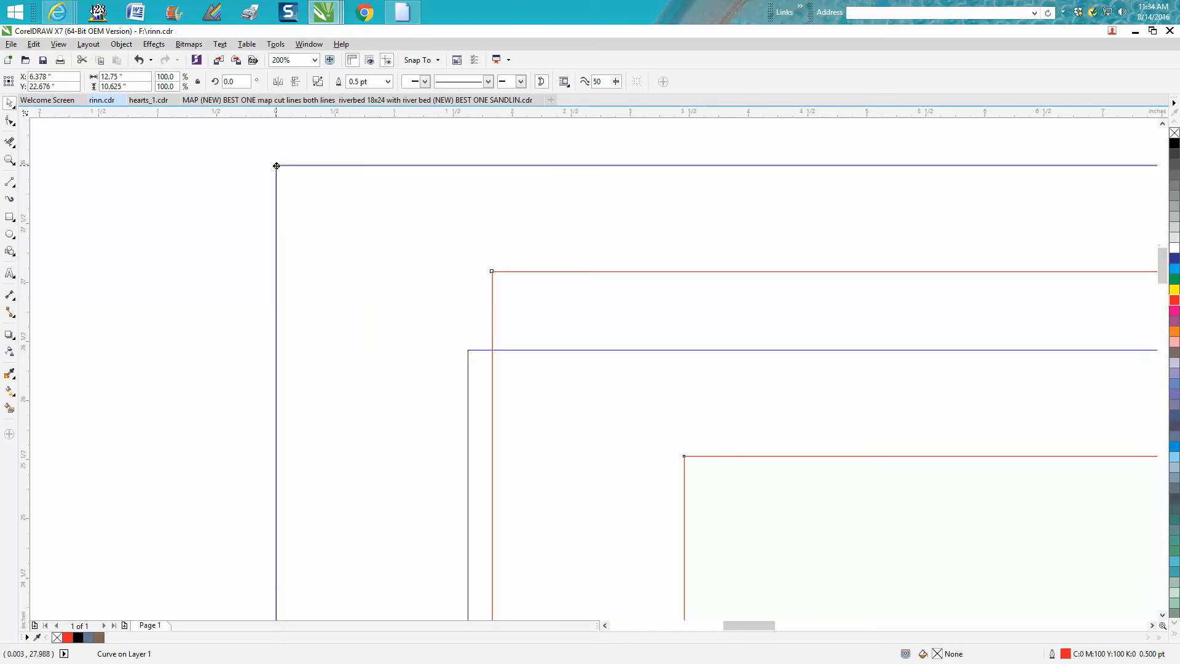
{"action": "left_click", "coordinate": [277, 164]}
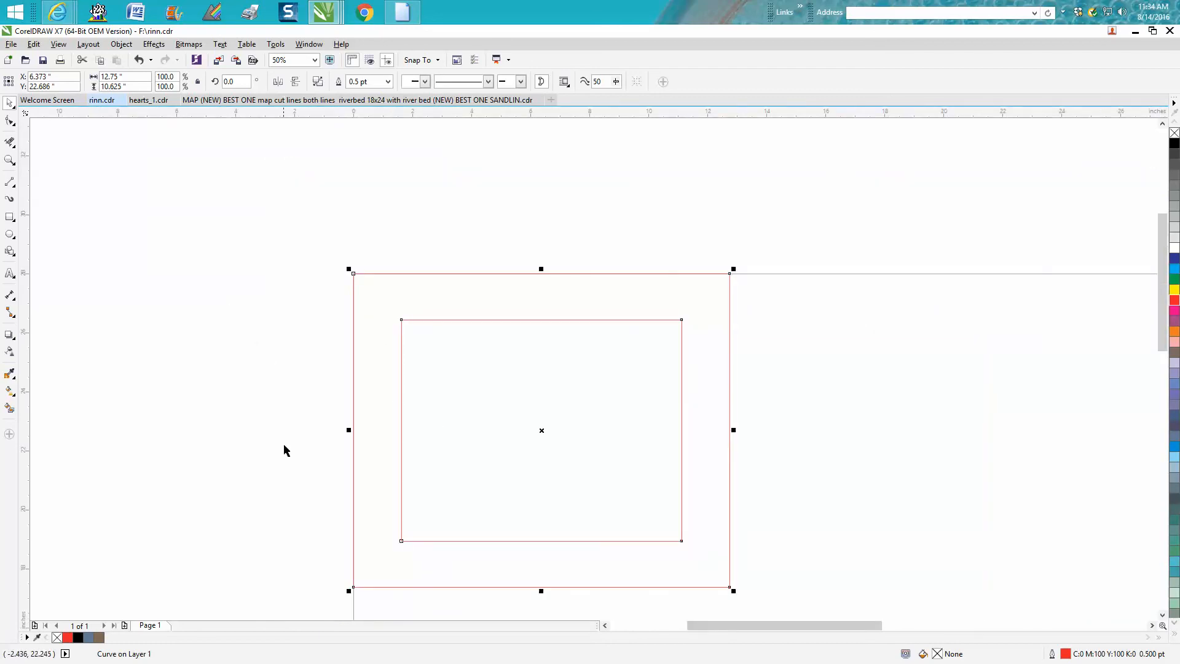
{"action": "mouse_move", "coordinate": [235, 286]}
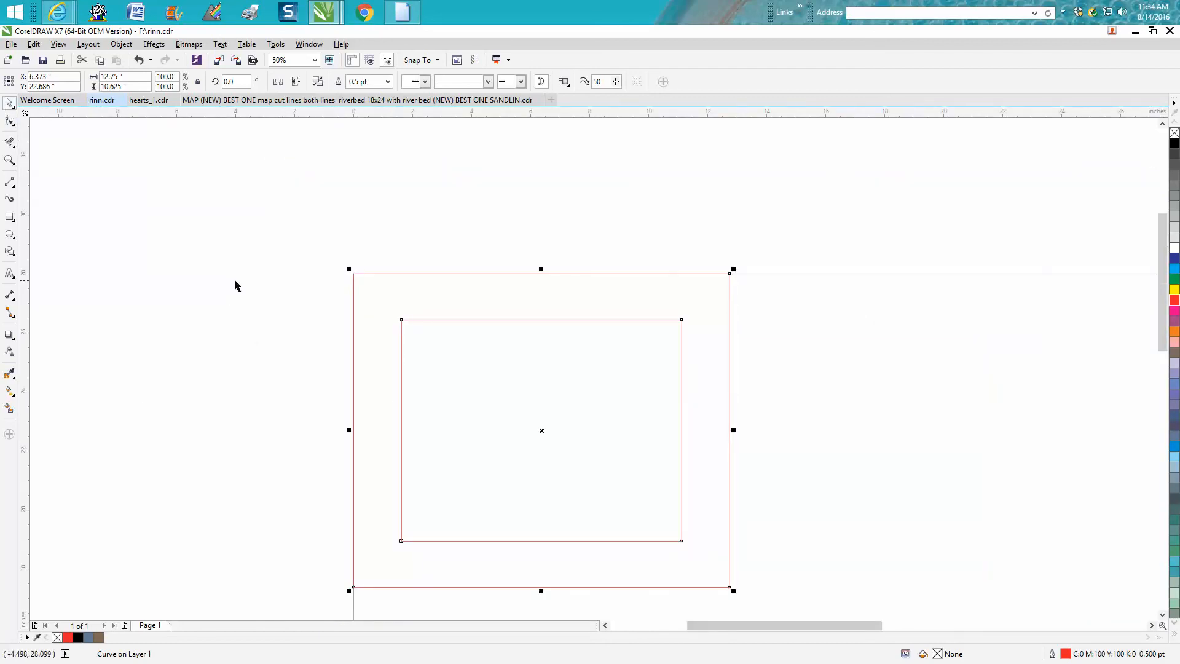
{"action": "mouse_move", "coordinate": [681, 382]}
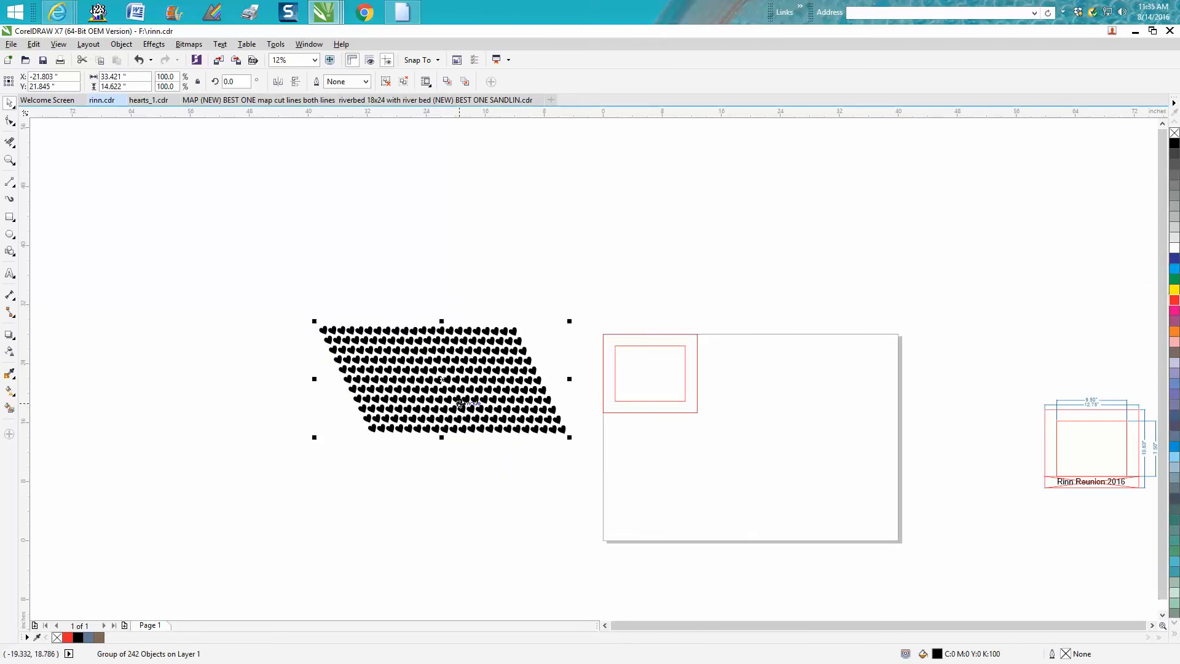
{"action": "mouse_move", "coordinate": [586, 356]}
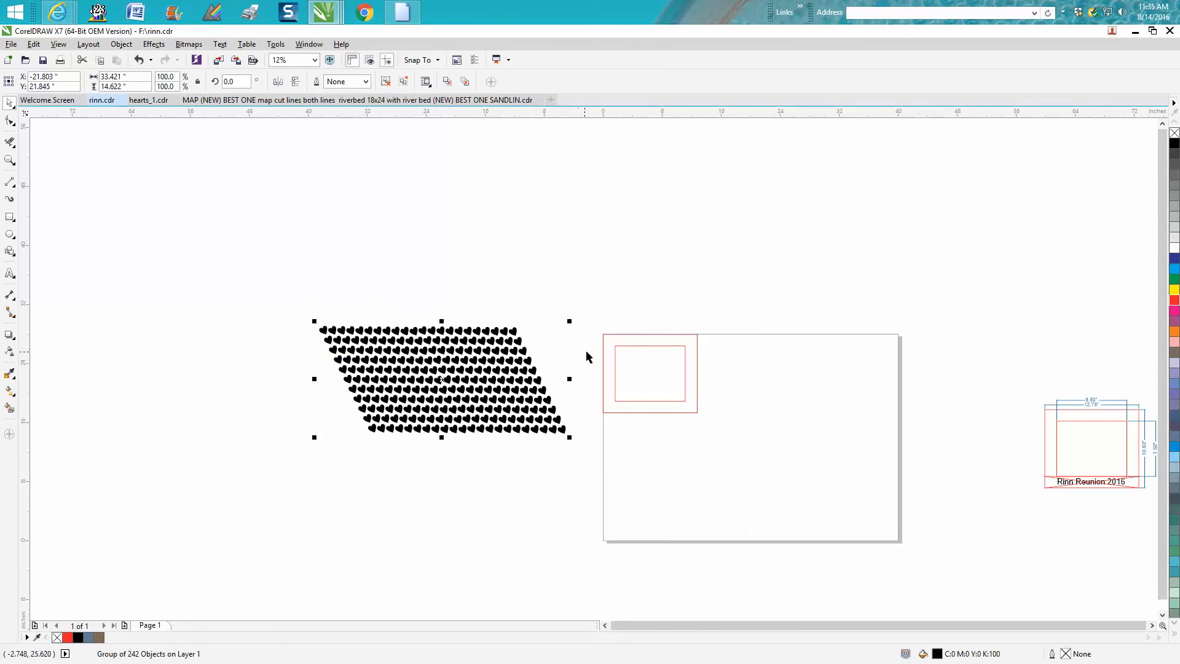
{"action": "mouse_move", "coordinate": [636, 376]}
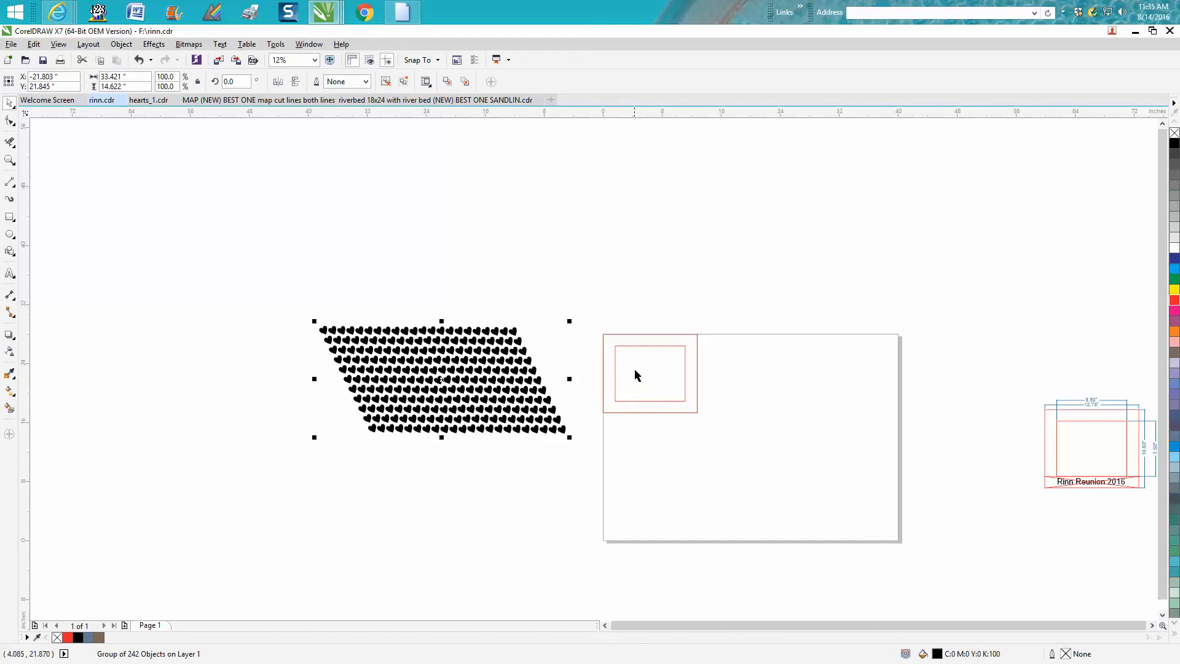
{"action": "mouse_move", "coordinate": [649, 354]}
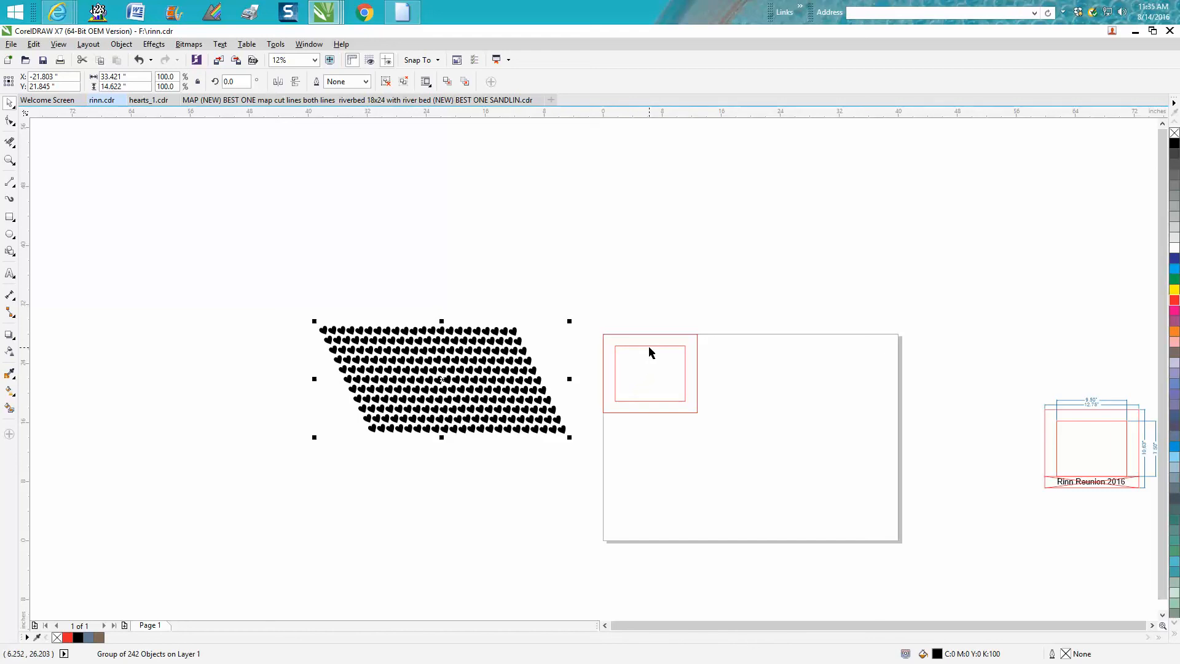
{"action": "mouse_move", "coordinate": [439, 379]}
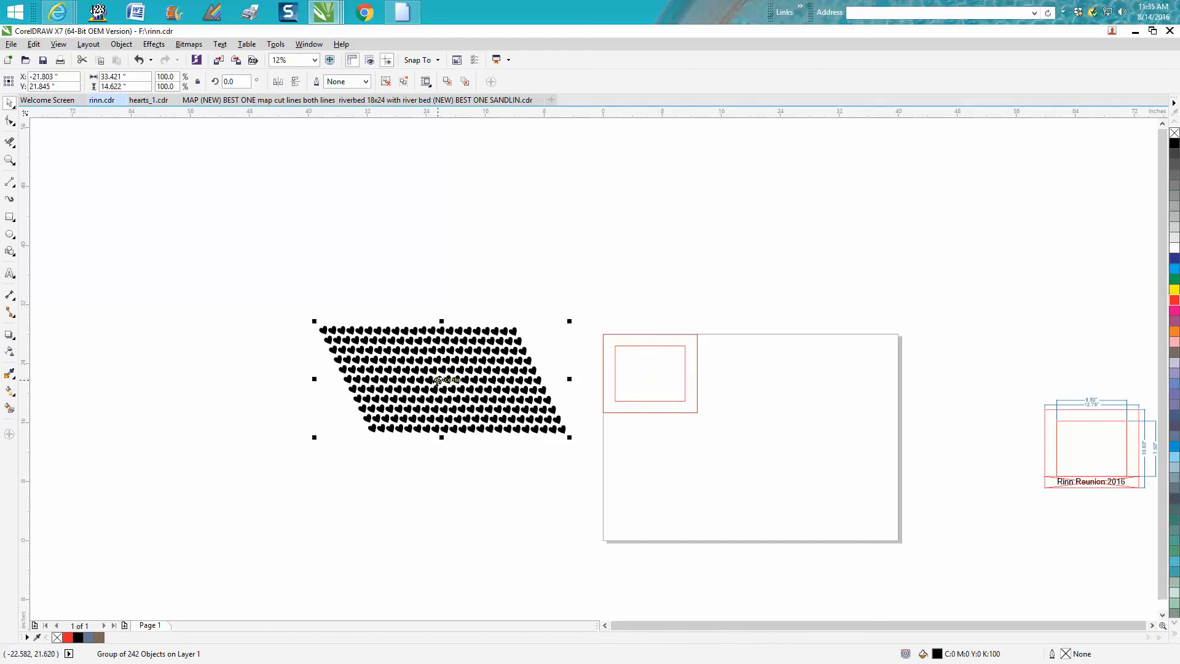
- Select the 242-heart group and bring up the Object commands for PowerClip
{"action": "left_click", "coordinate": [441, 380]}
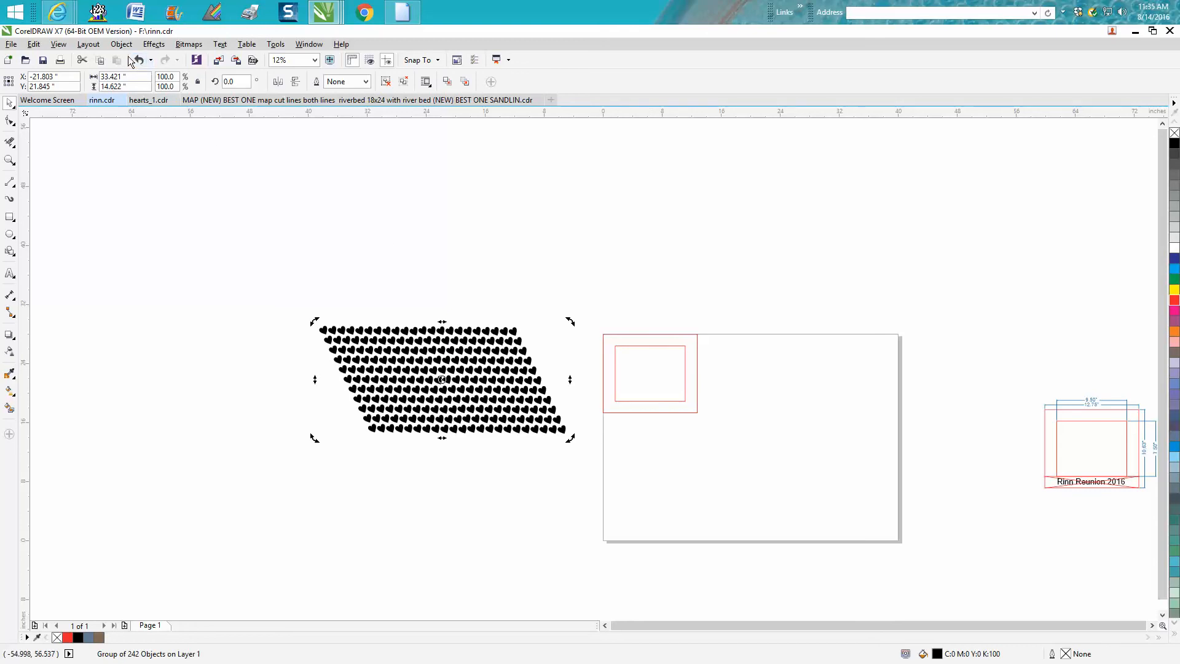
{"action": "left_click", "coordinate": [120, 44]}
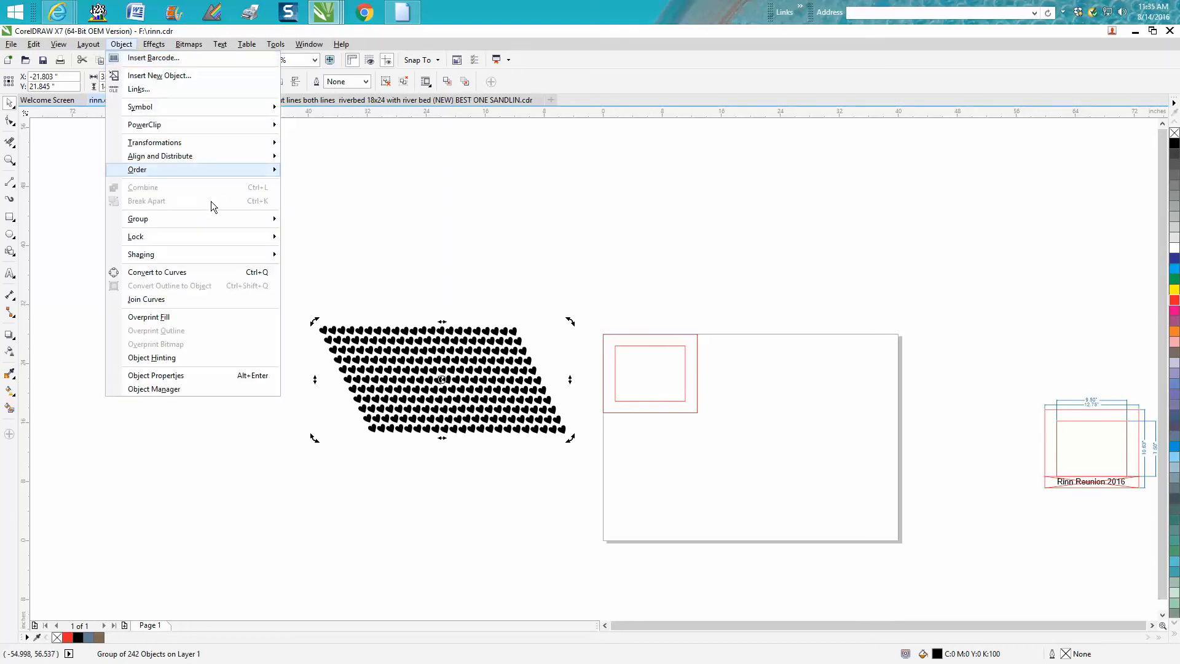
{"action": "mouse_move", "coordinate": [167, 124]}
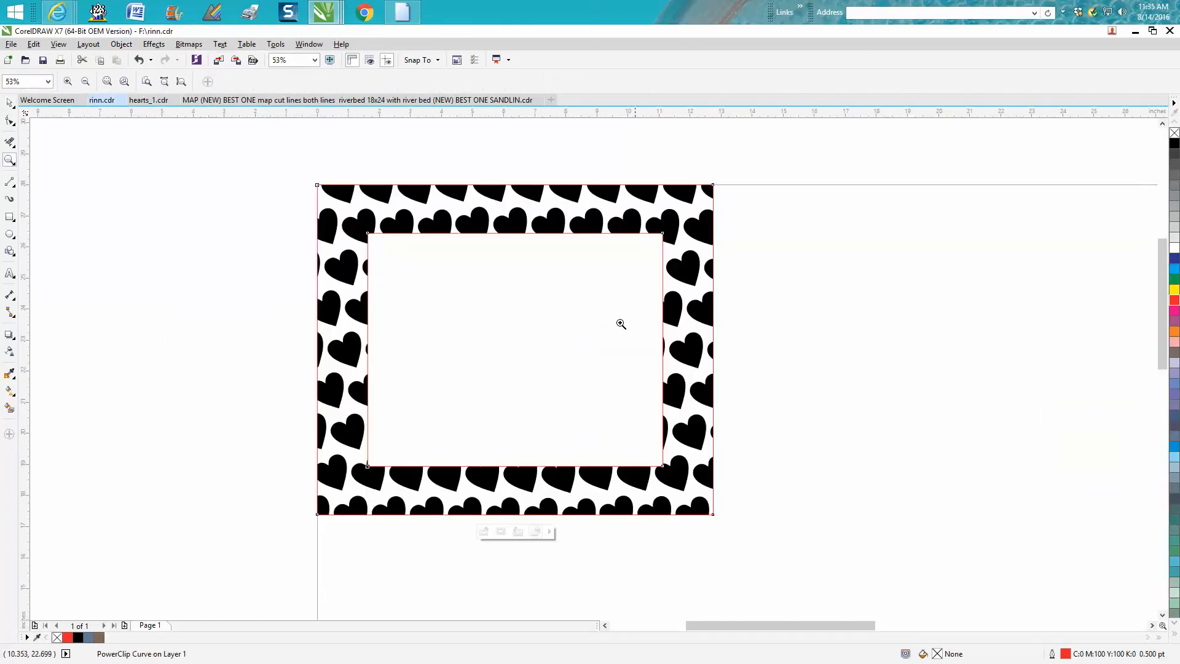
{"action": "mouse_move", "coordinate": [593, 185]}
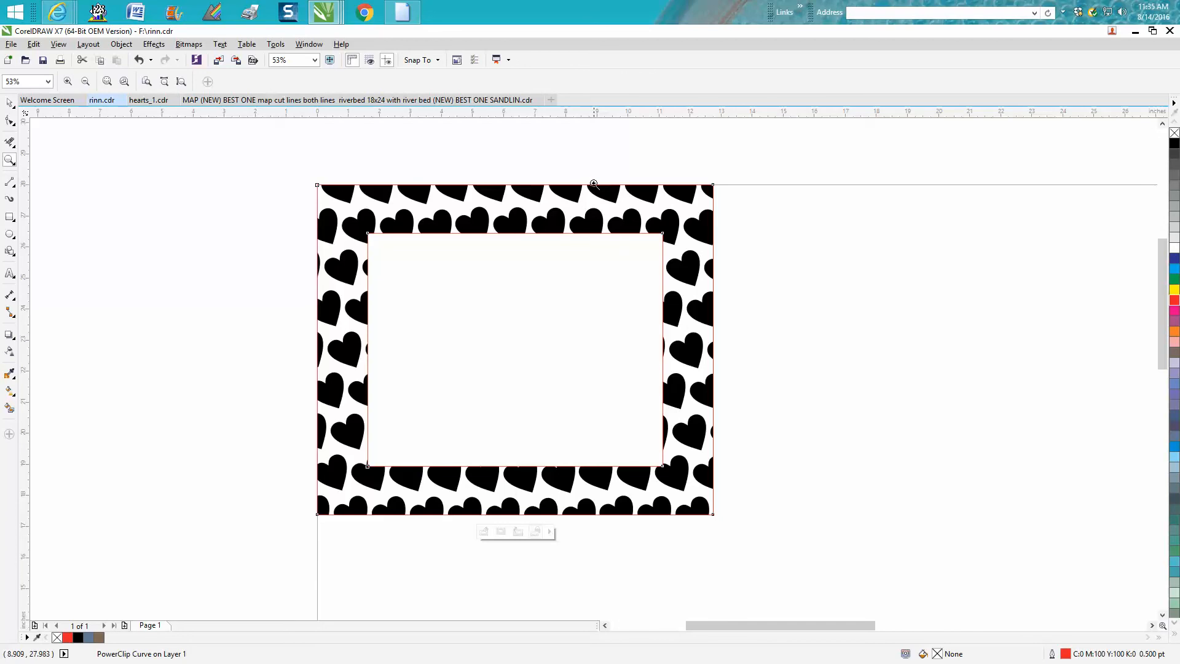
{"action": "mouse_move", "coordinate": [713, 226]}
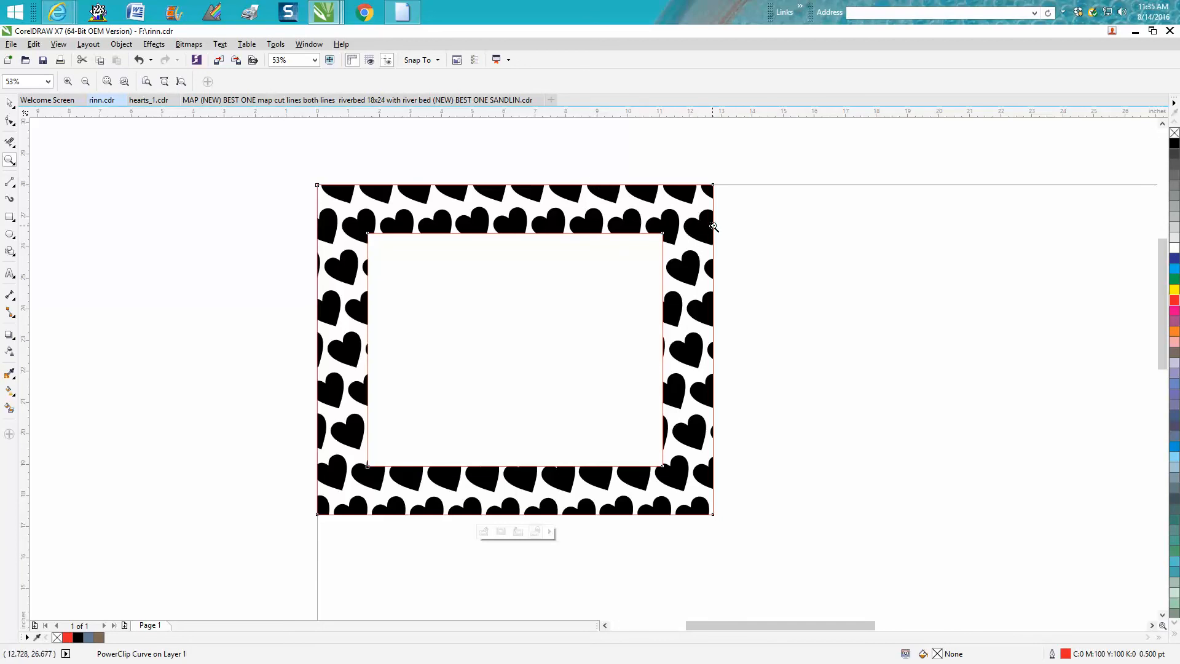
{"action": "mouse_move", "coordinate": [144, 199]}
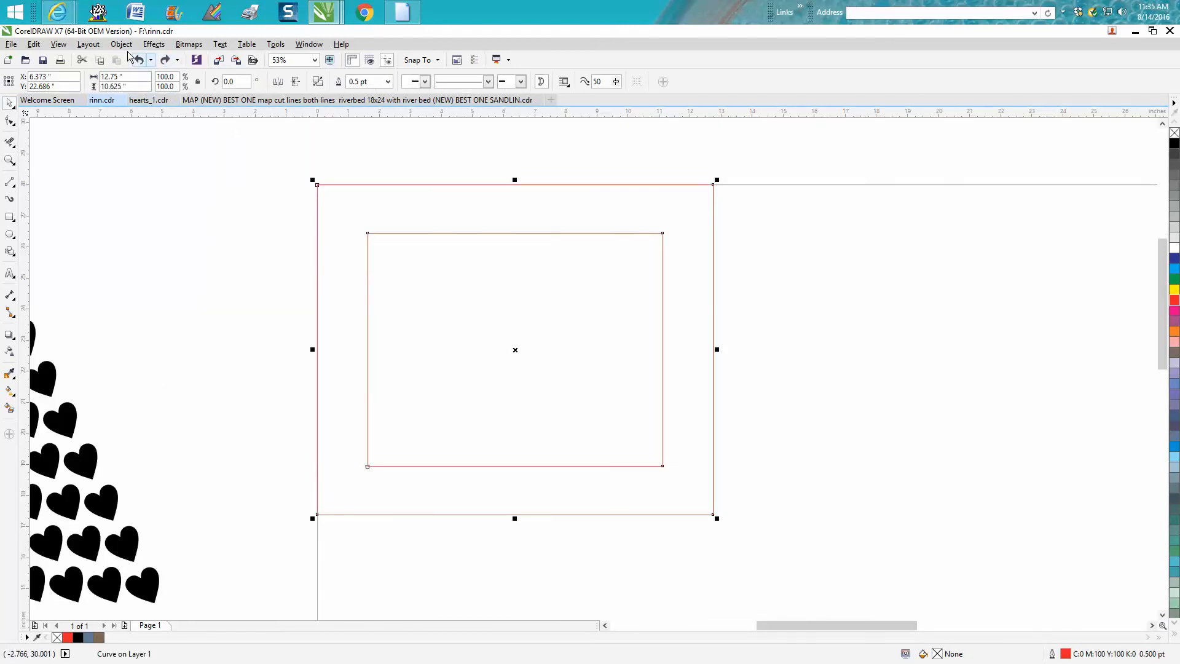
- Undo the PowerClip and resize the outer frame to 13 by 10.75 inches
{"action": "left_click", "coordinate": [121, 43]}
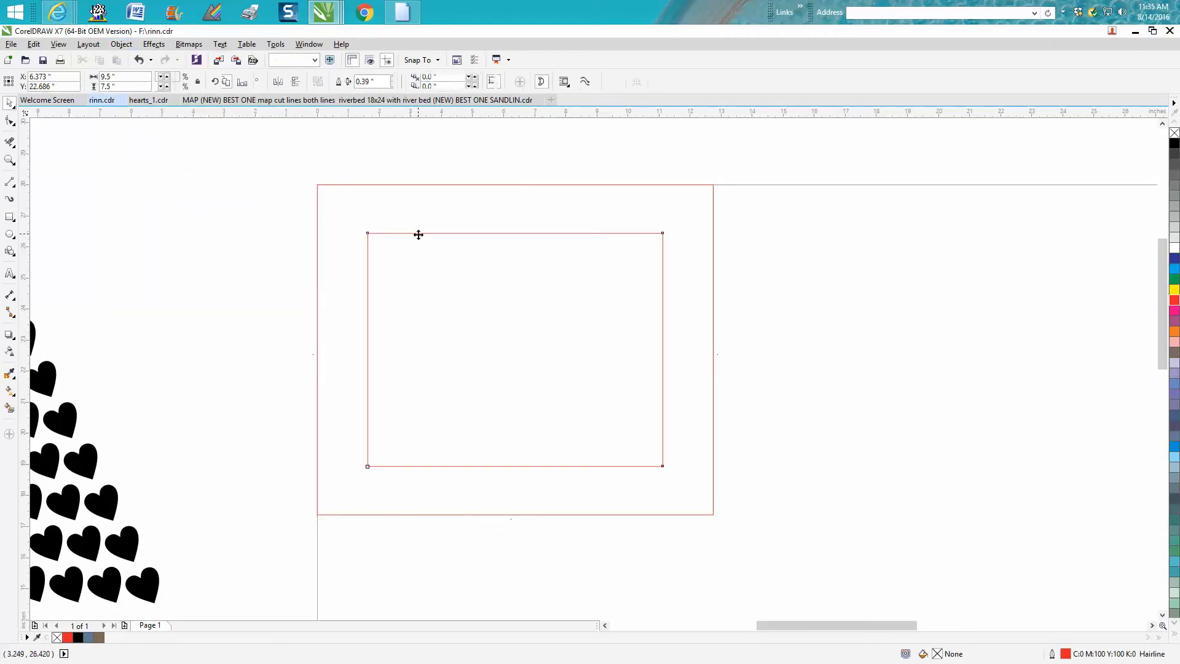
{"action": "left_click", "coordinate": [514, 349]}
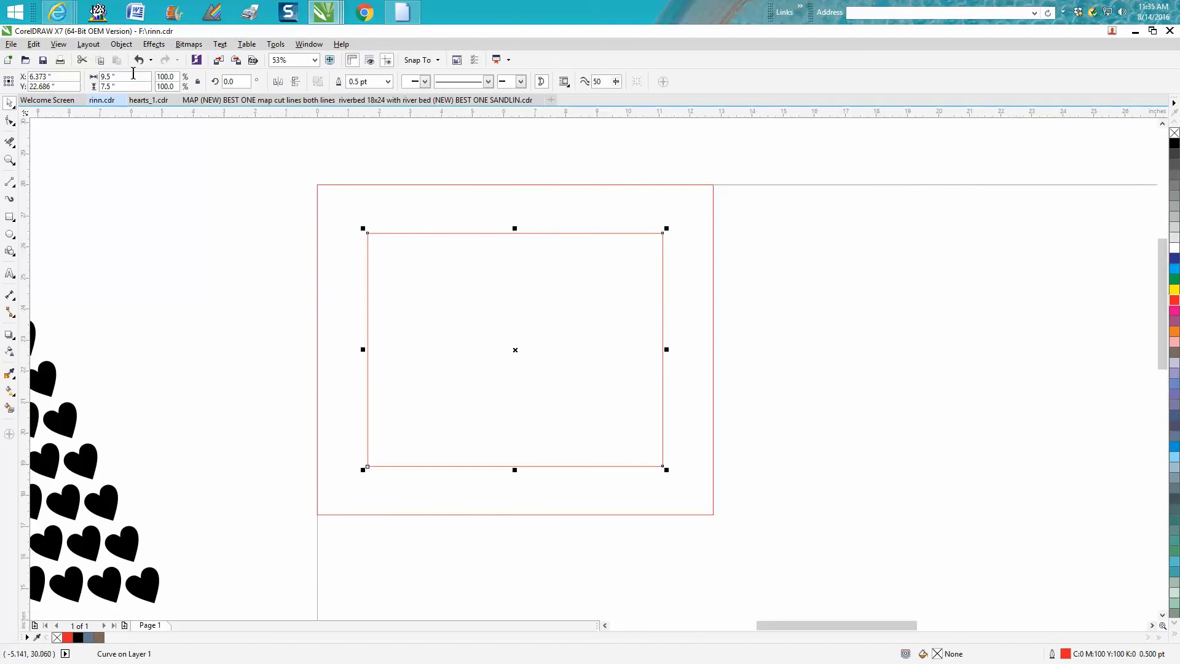
{"action": "triple_click", "coordinate": [120, 76]}
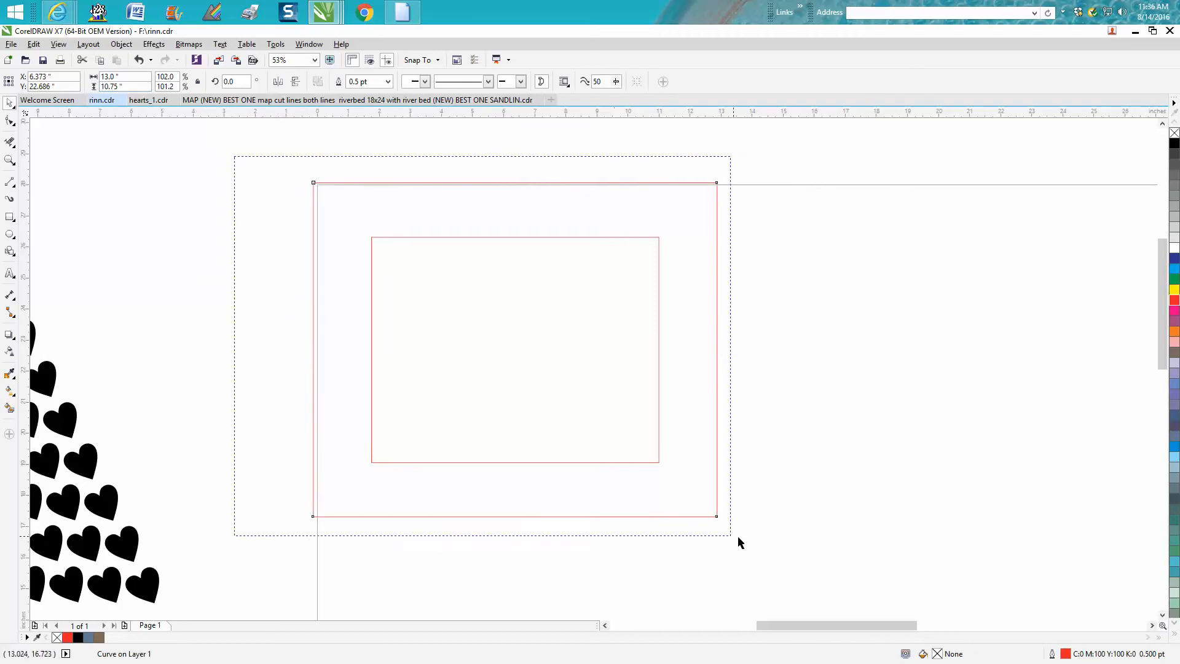
{"action": "left_click", "coordinate": [121, 43]}
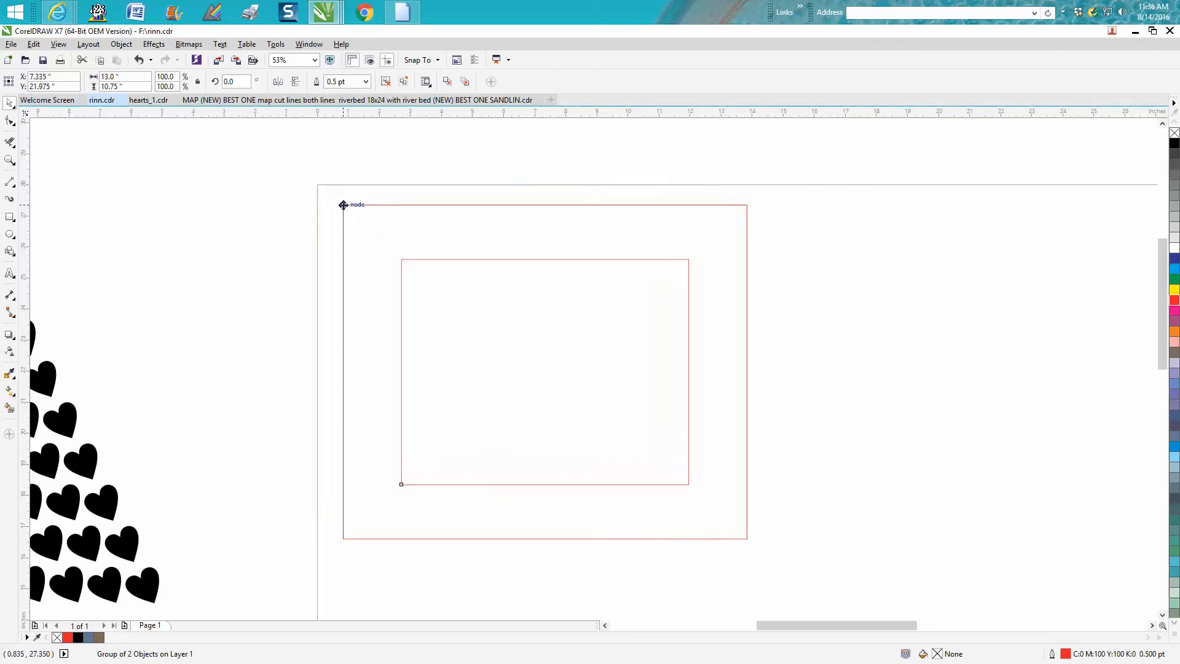
- Snap the 13 by 10.75-inch frame to the page corner and remove the copy's fill
{"action": "left_click_drag", "start_coordinate": [342, 203], "coordinate": [315, 186]}
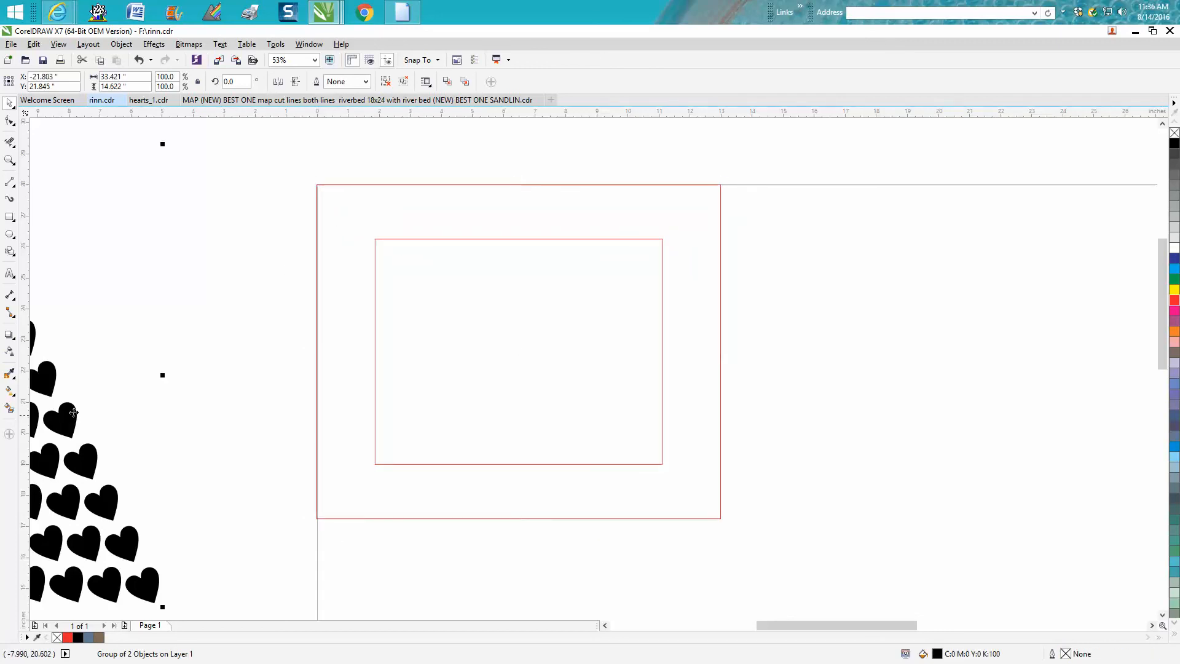
{"action": "left_click", "coordinate": [120, 43]}
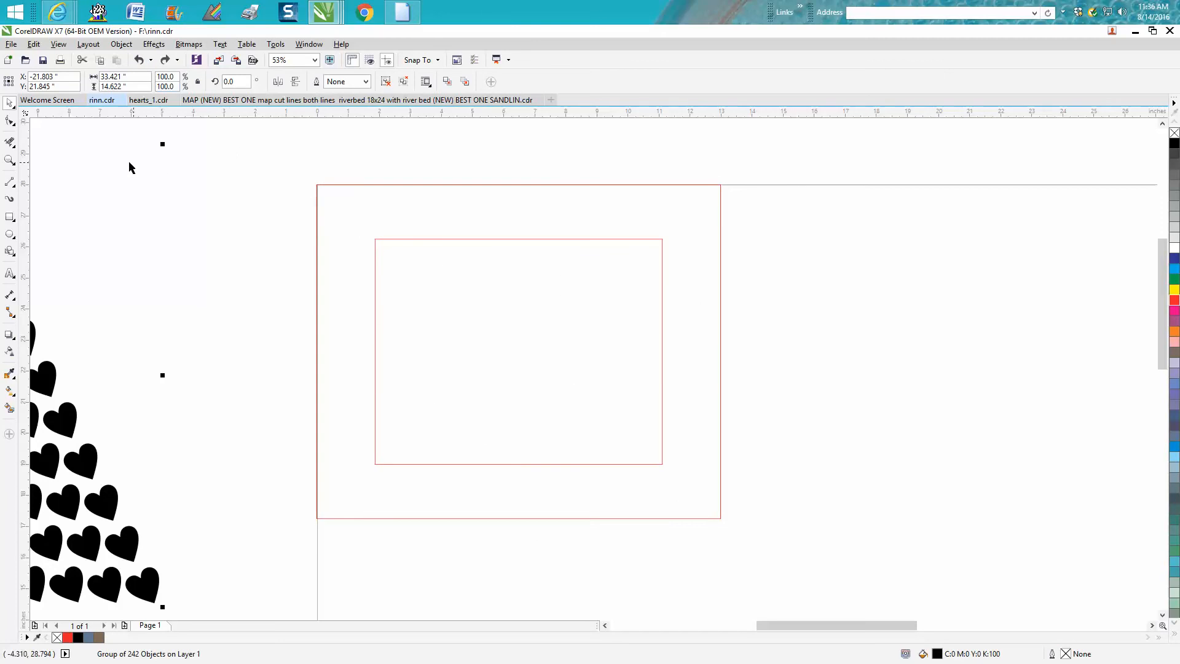
{"action": "mouse_move", "coordinate": [8, 428]}
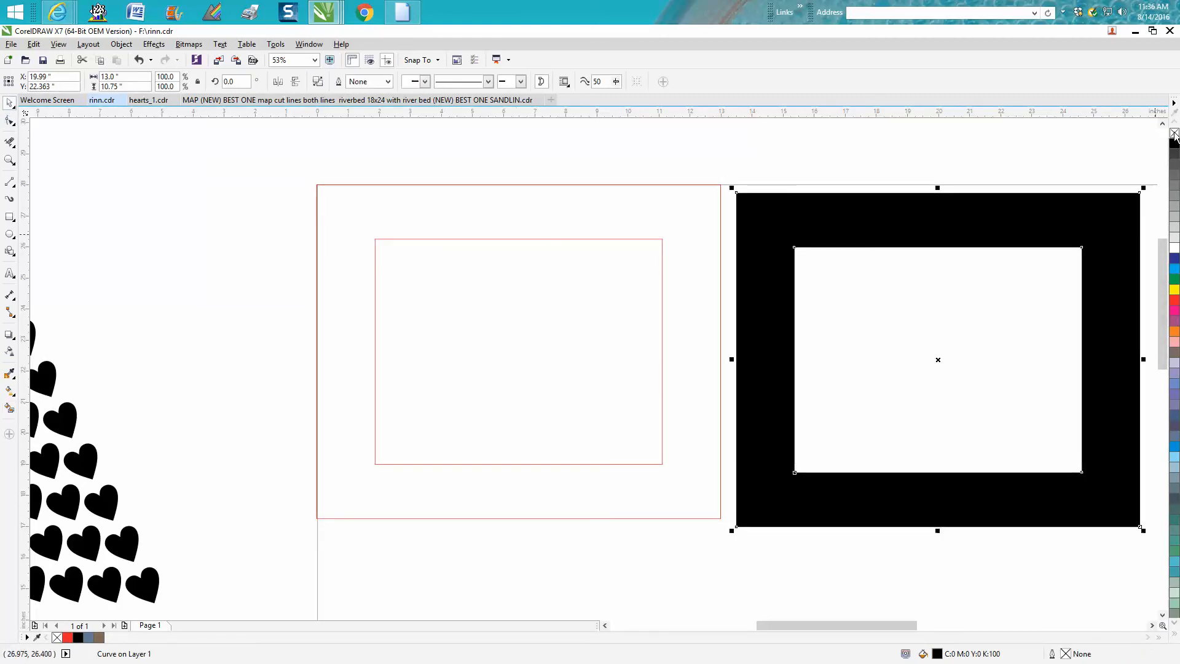
{"action": "left_click", "coordinate": [1172, 133]}
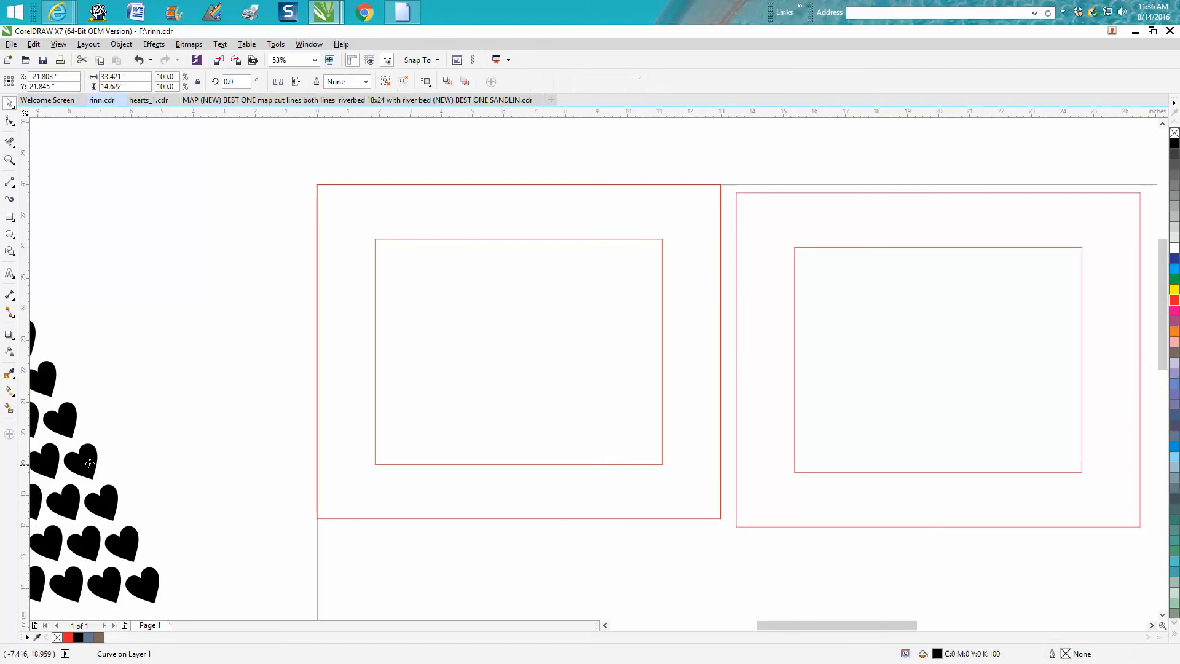
{"action": "left_click", "coordinate": [120, 44]}
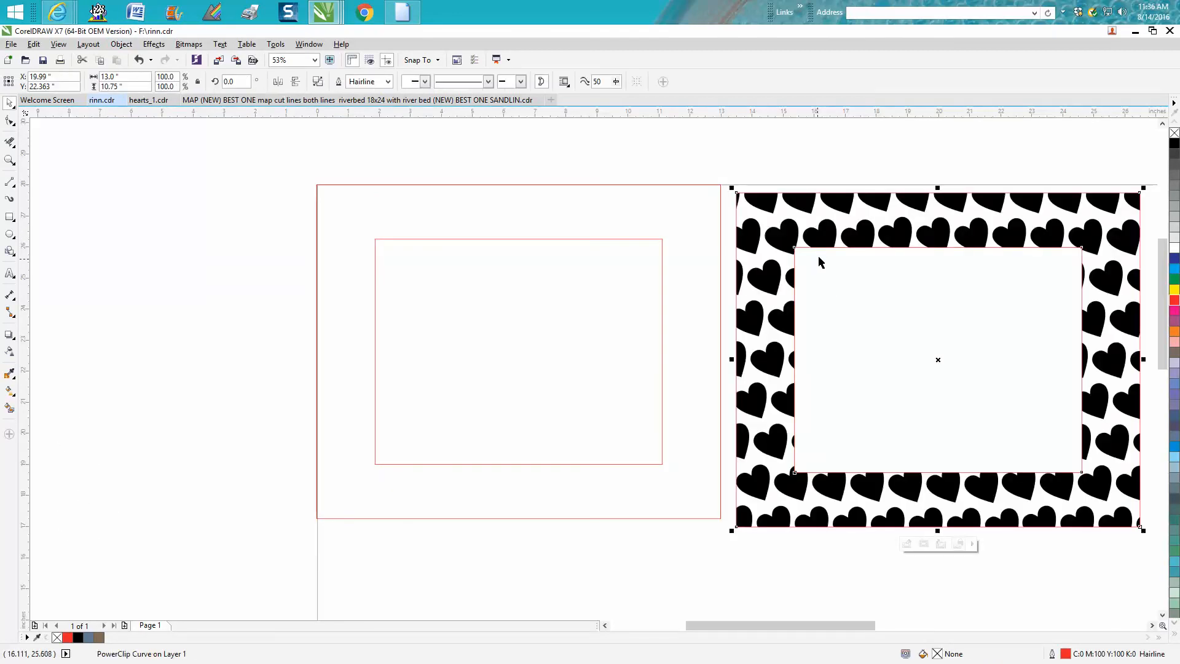
{"action": "mouse_move", "coordinate": [825, 256]}
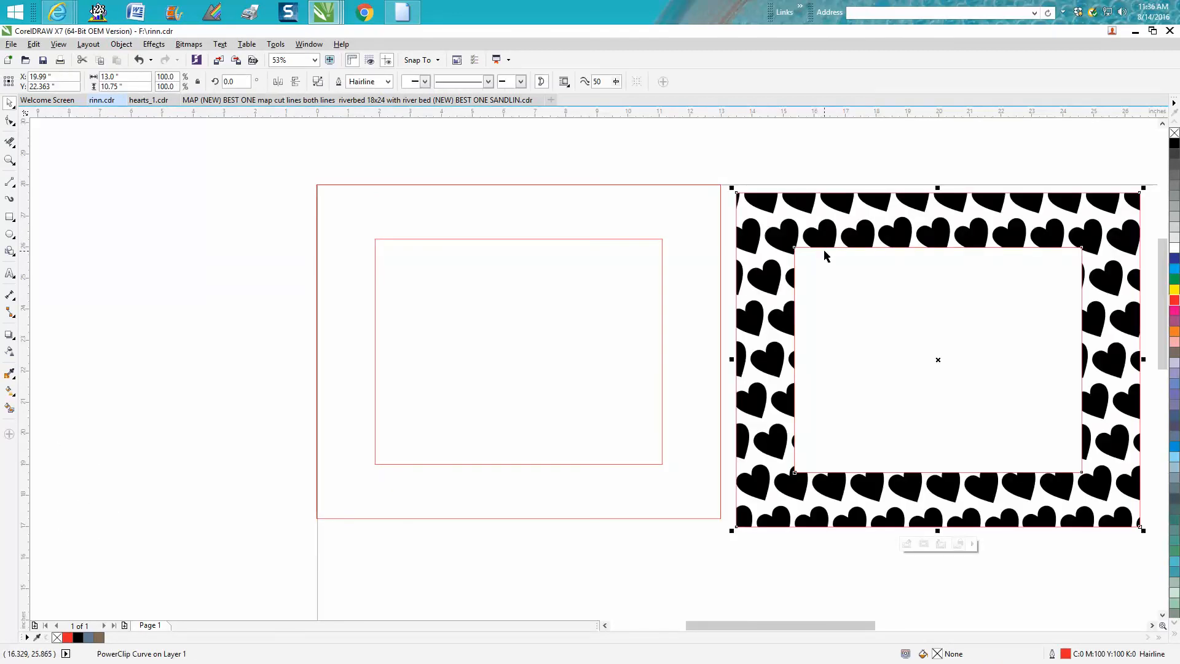
{"action": "mouse_move", "coordinate": [809, 194]}
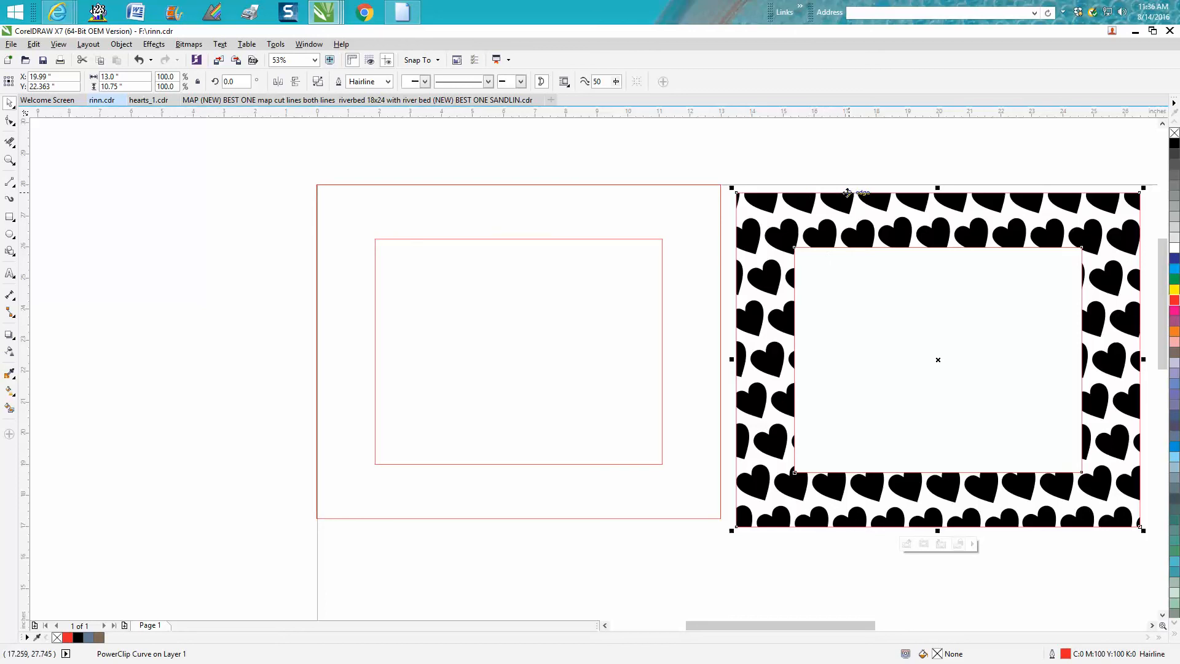
{"action": "mouse_move", "coordinate": [846, 194]}
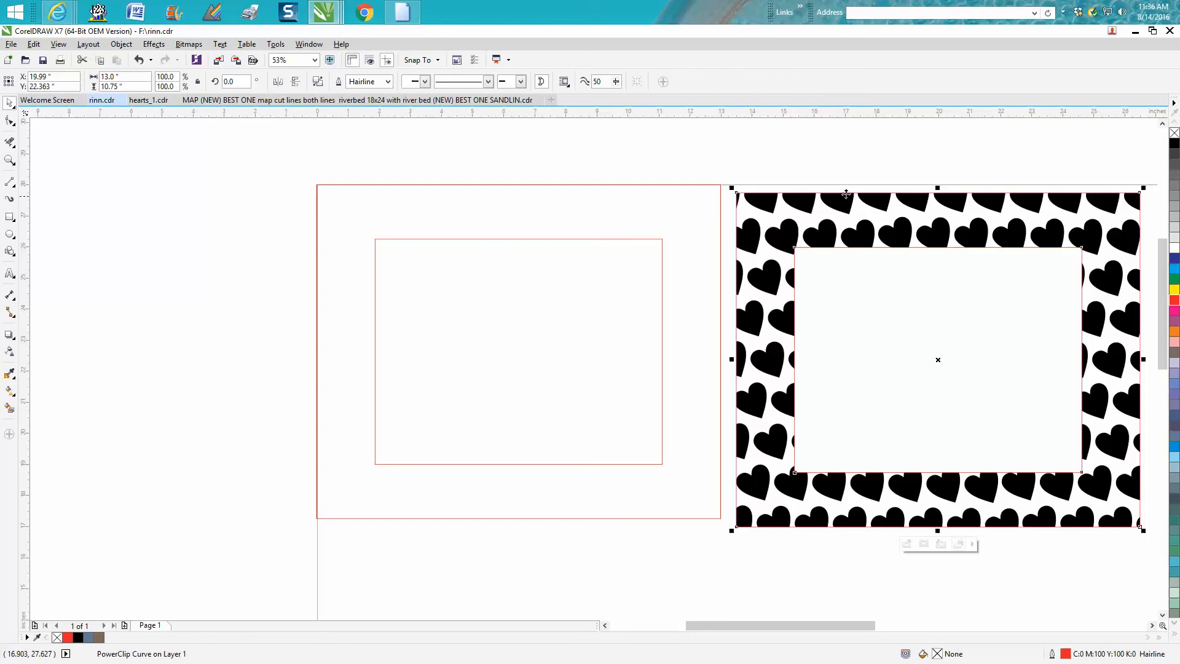